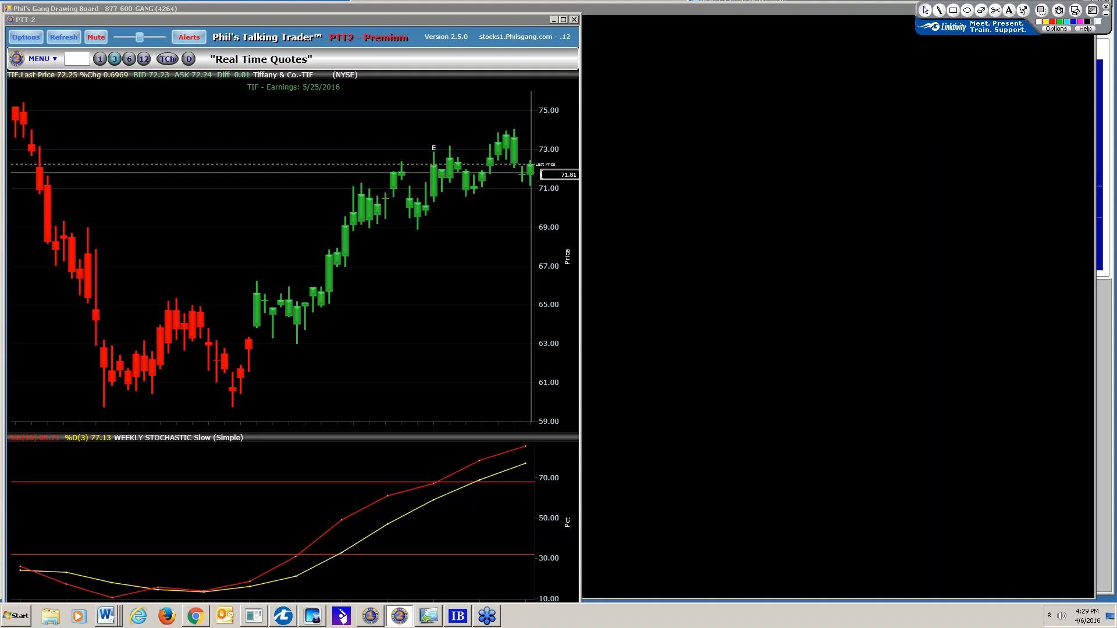
mouse_move(284, 425)
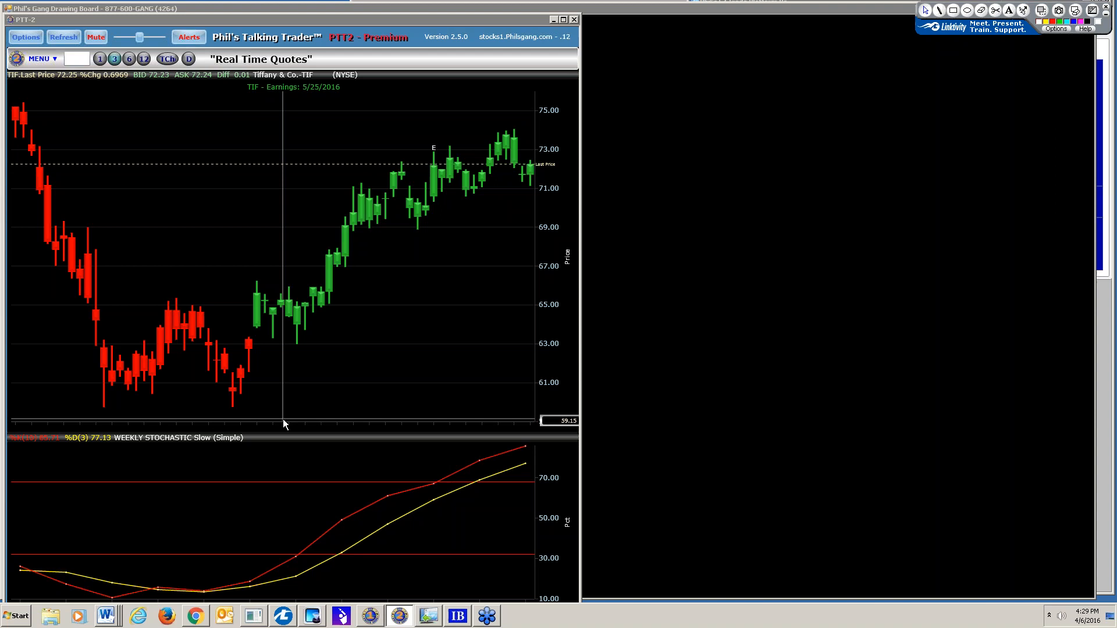
mouse_move(263, 109)
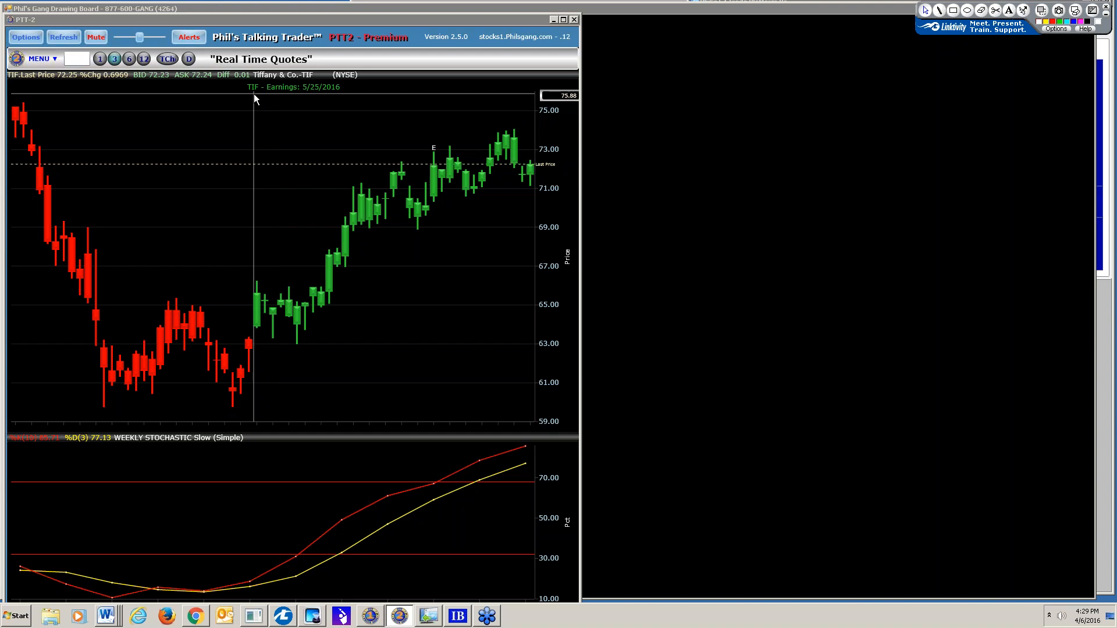
mouse_move(253, 488)
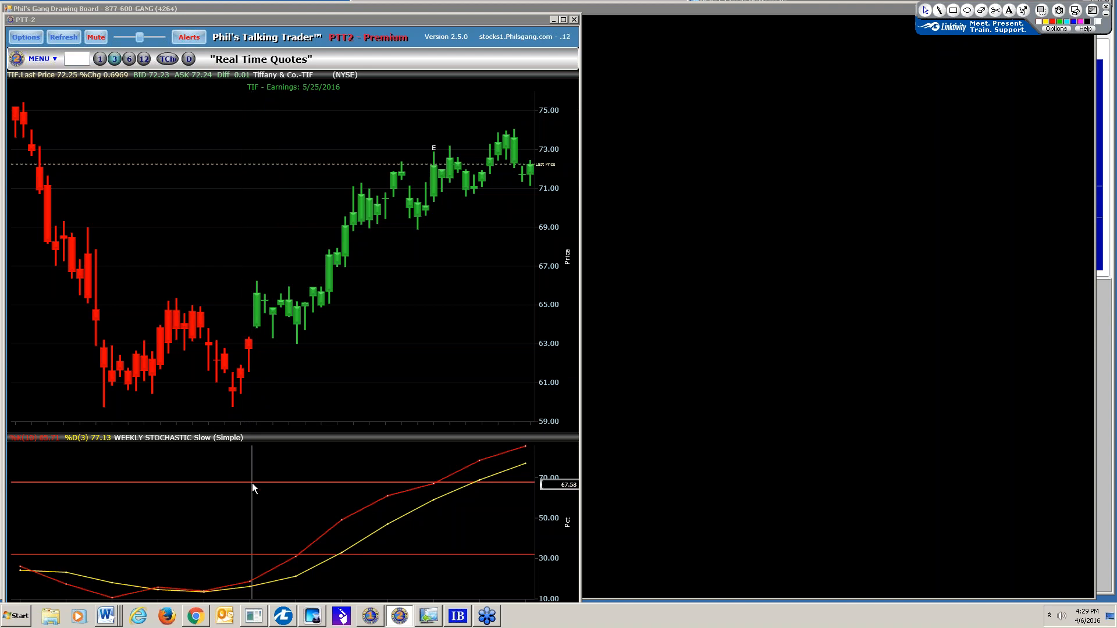
mouse_move(114, 332)
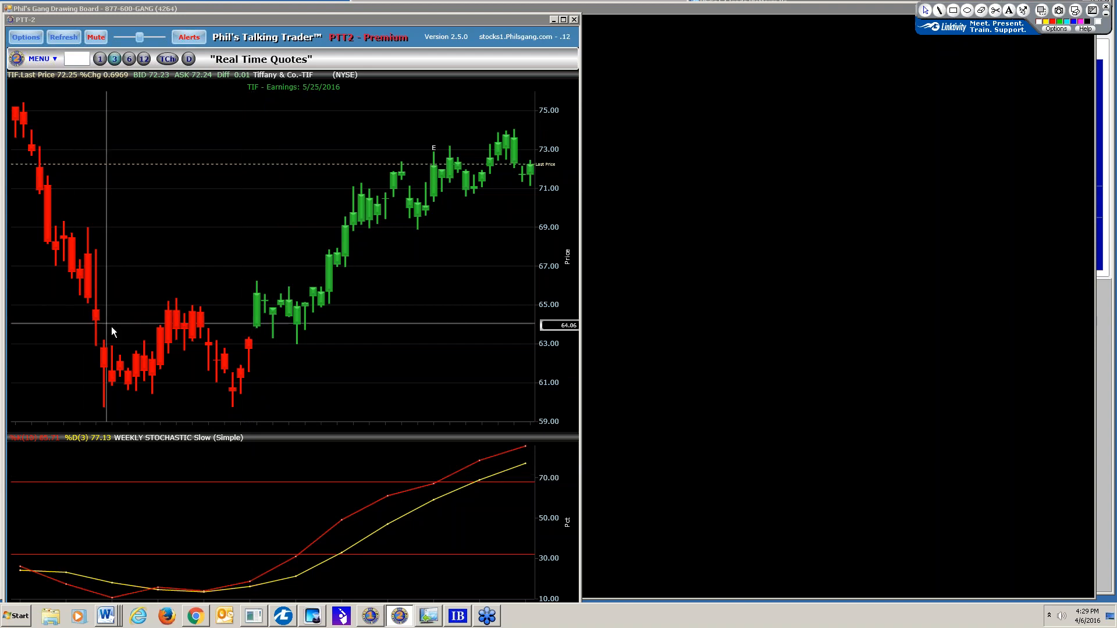
mouse_move(262, 327)
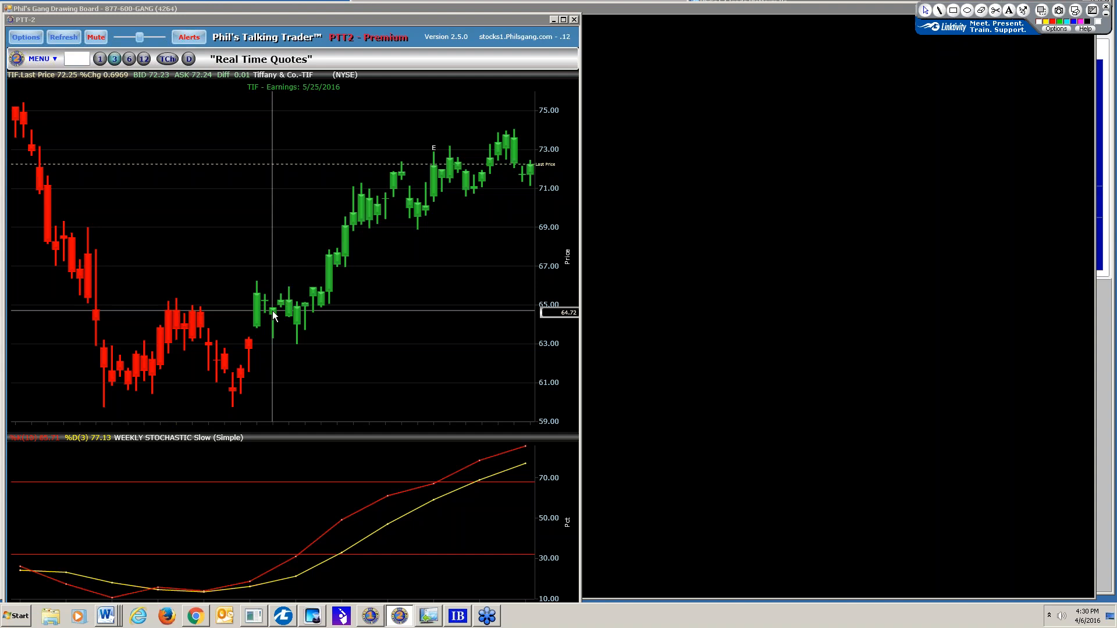
mouse_move(288, 311)
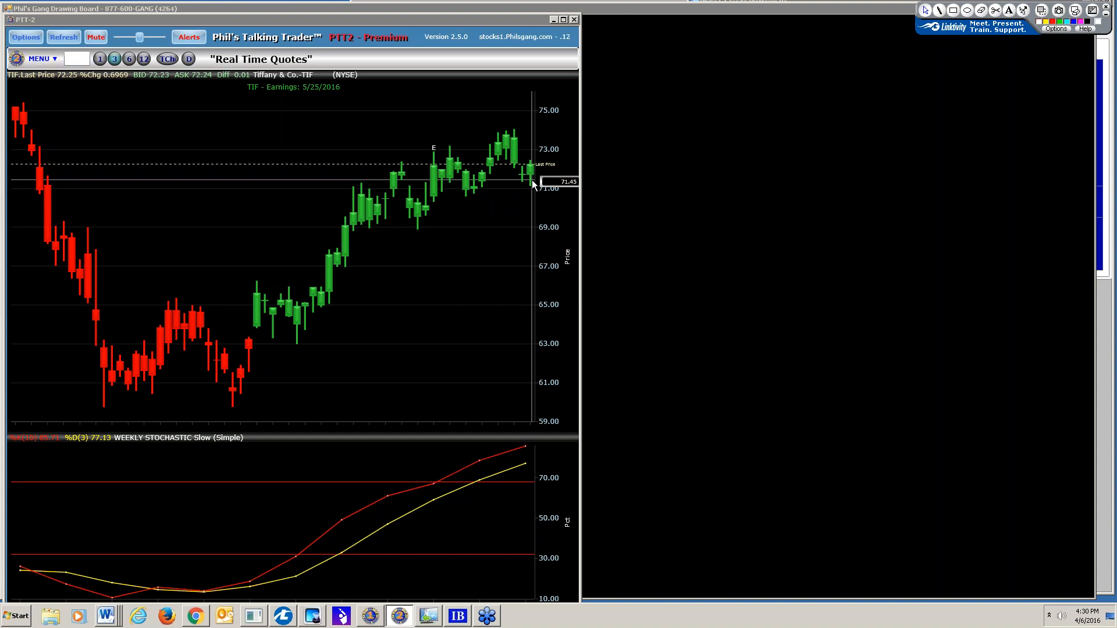
mouse_move(328, 301)
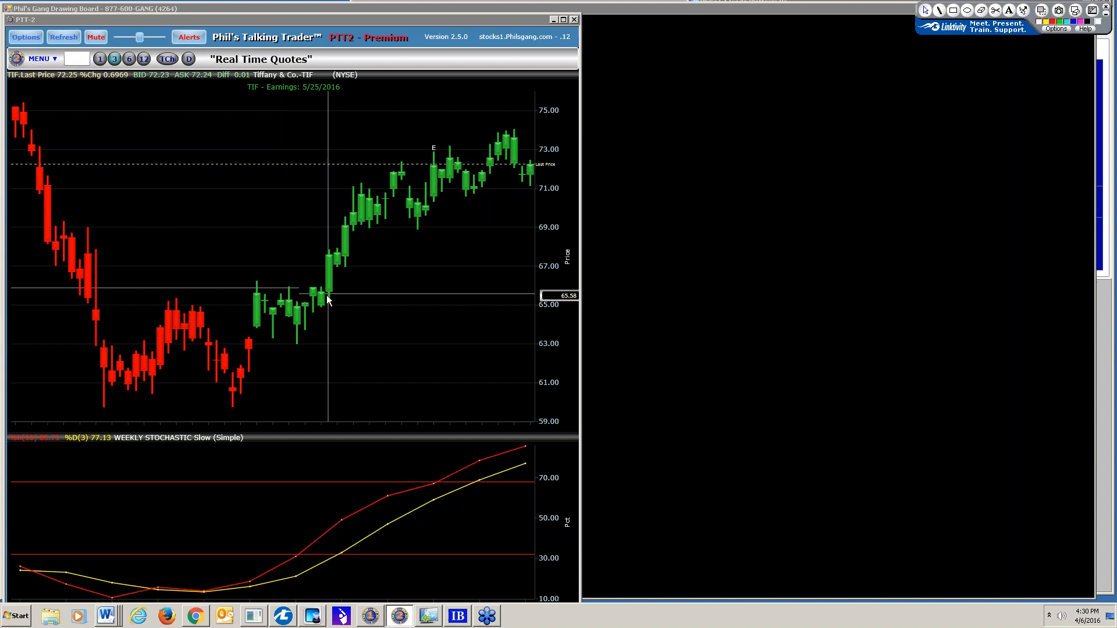
mouse_move(324, 285)
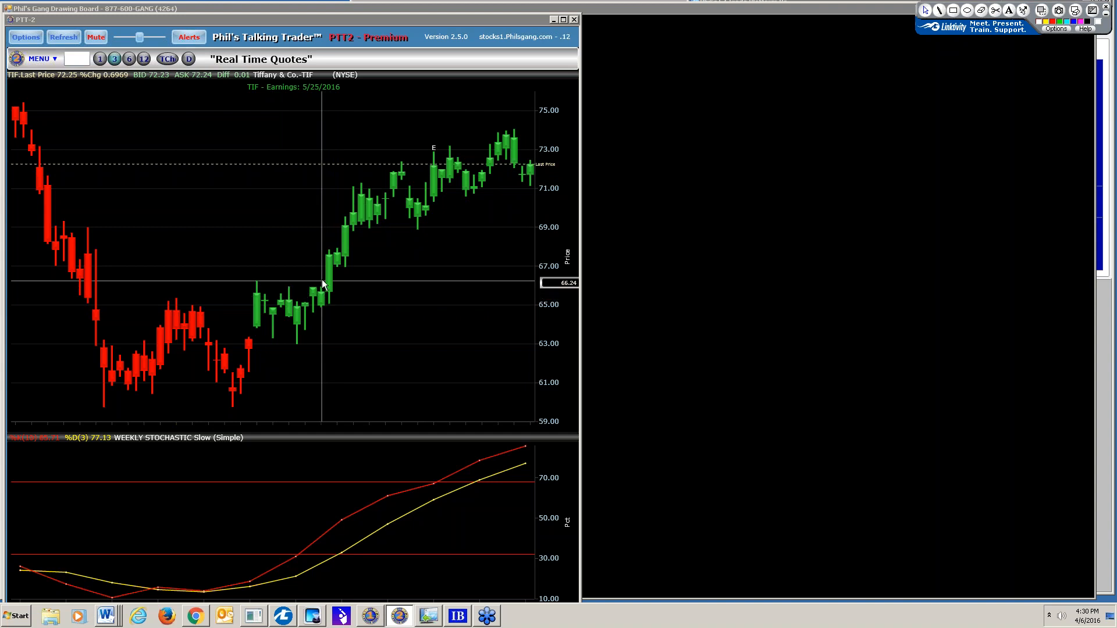
mouse_move(329, 292)
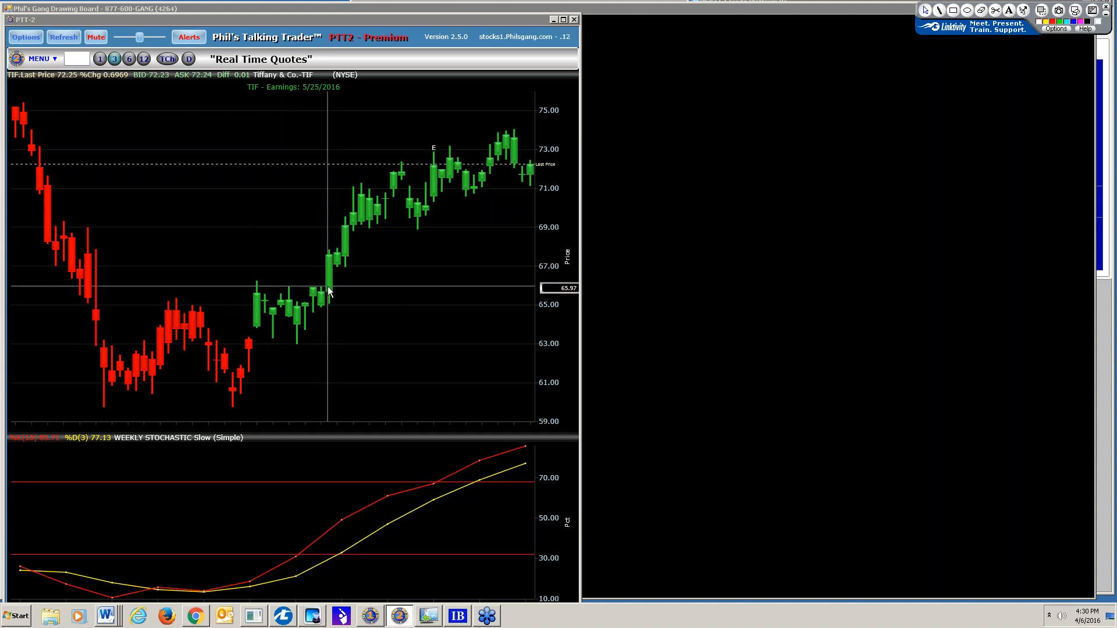
mouse_move(322, 301)
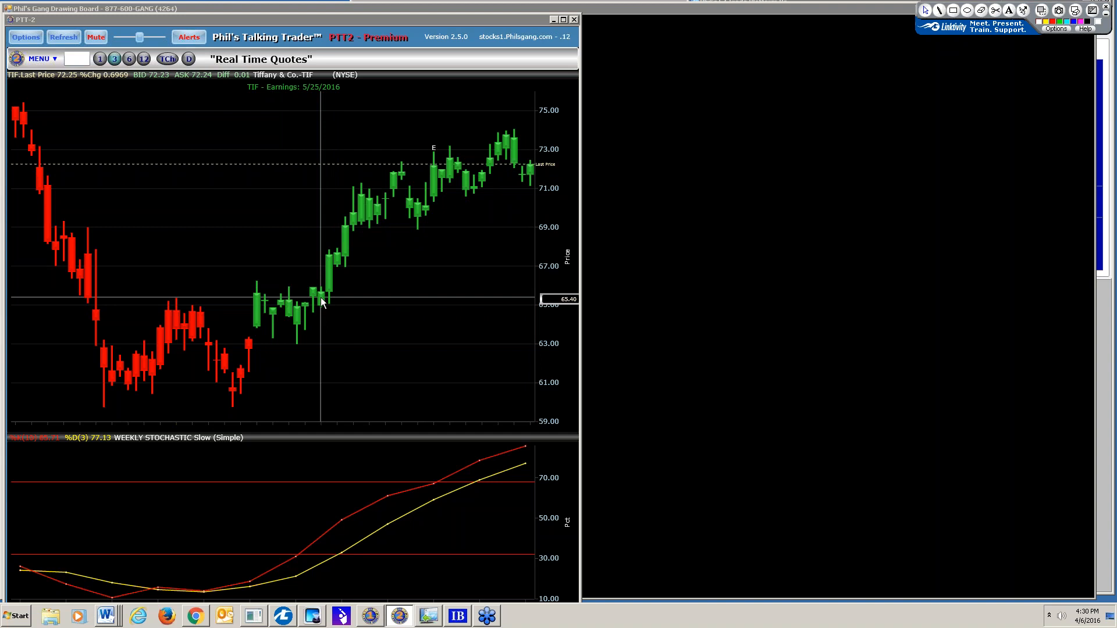
mouse_move(352, 249)
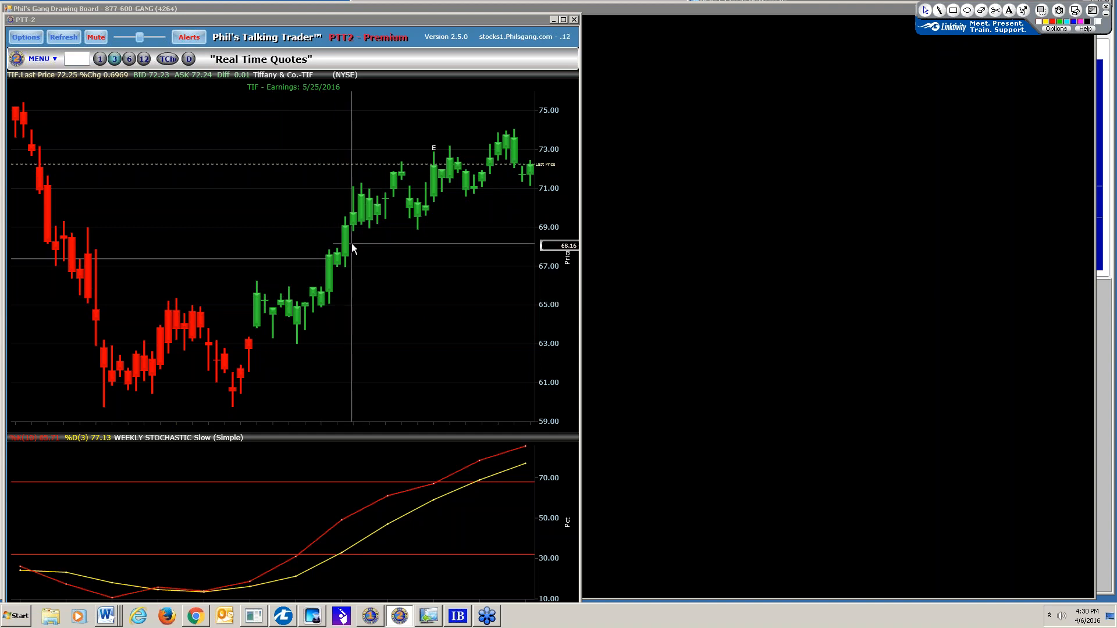
mouse_move(338, 262)
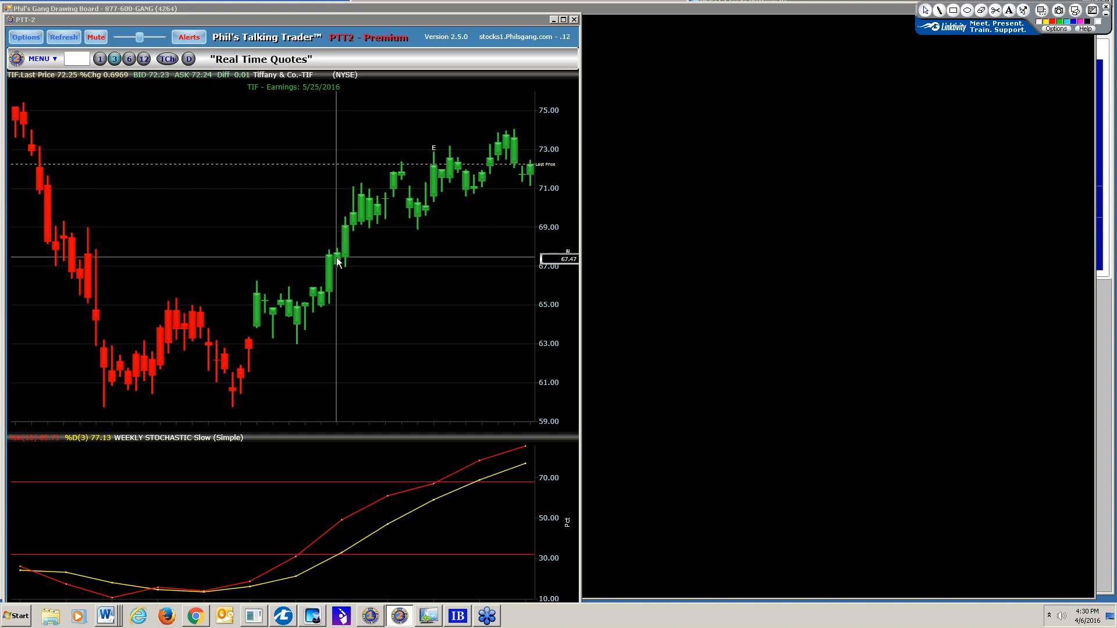
mouse_move(355, 221)
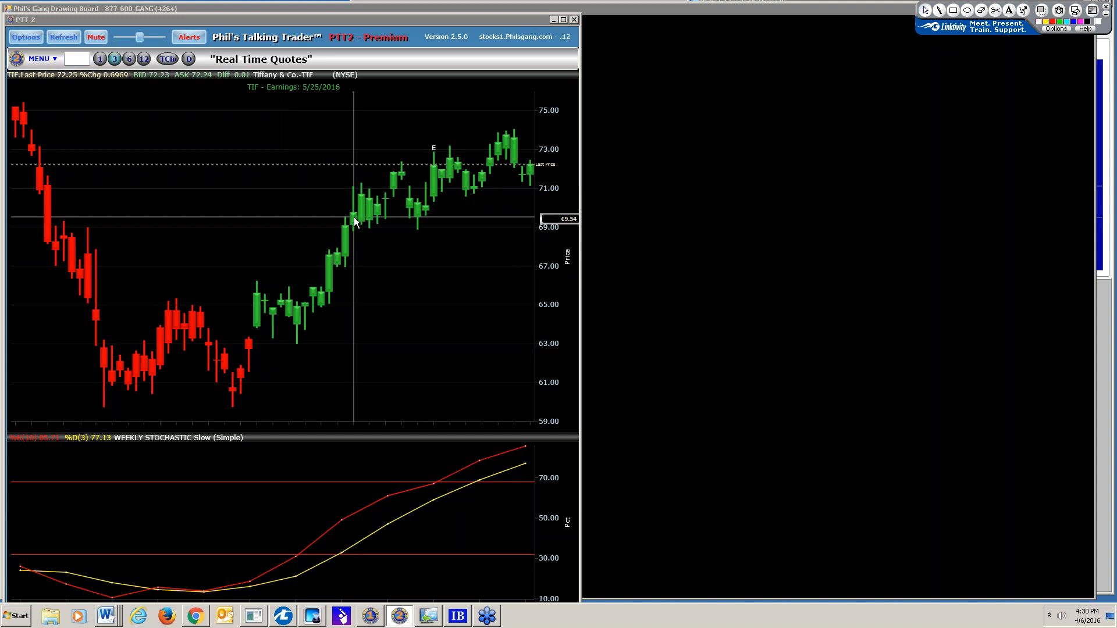
mouse_move(361, 215)
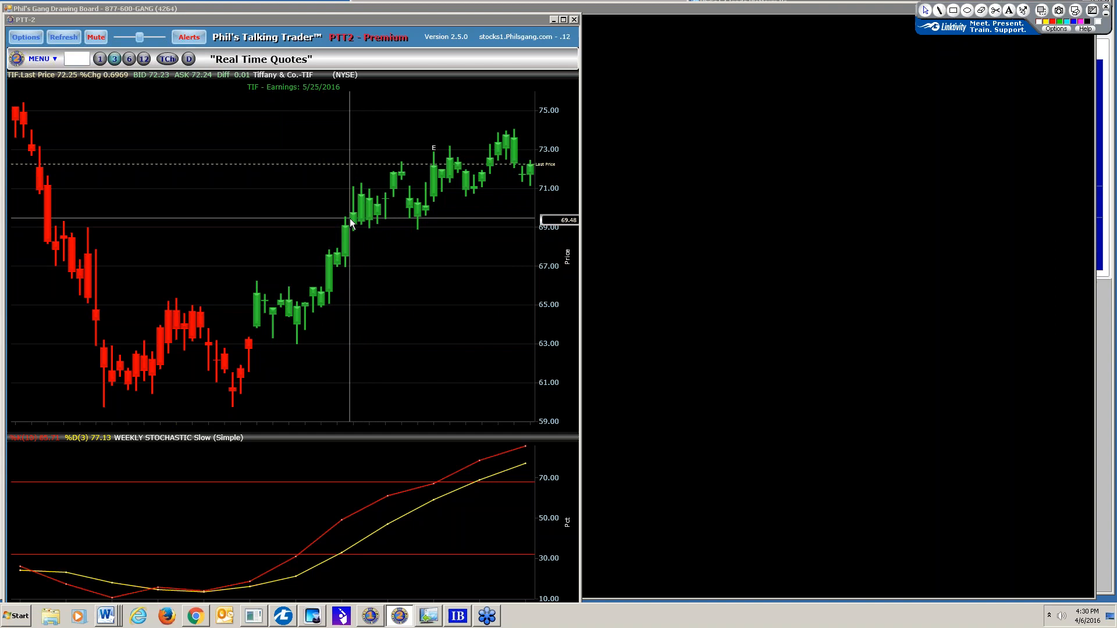
mouse_move(354, 239)
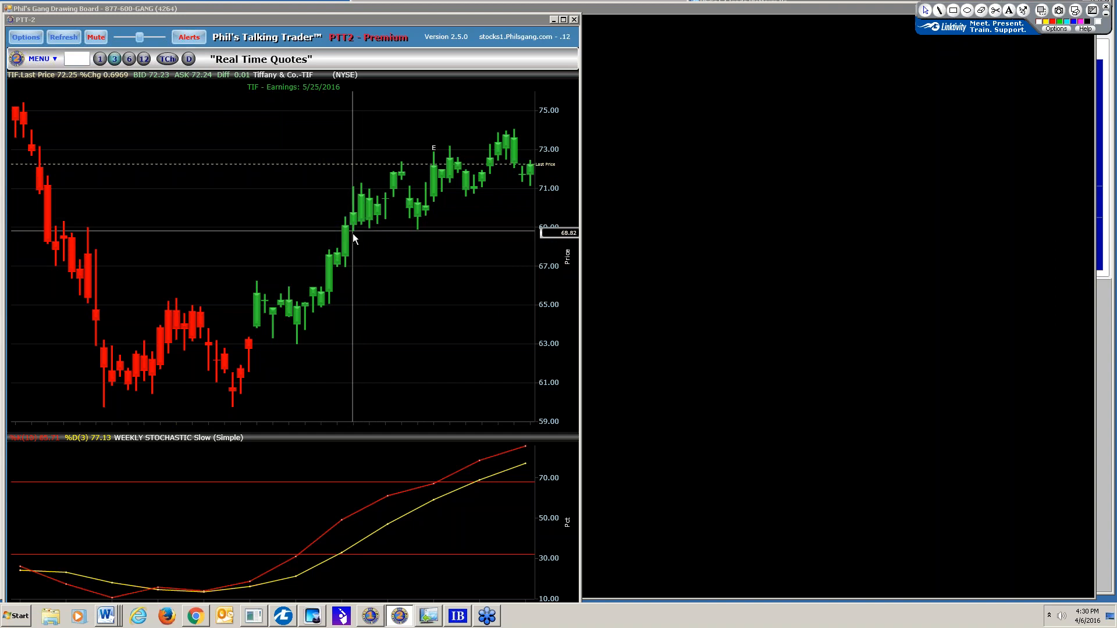
mouse_move(523, 174)
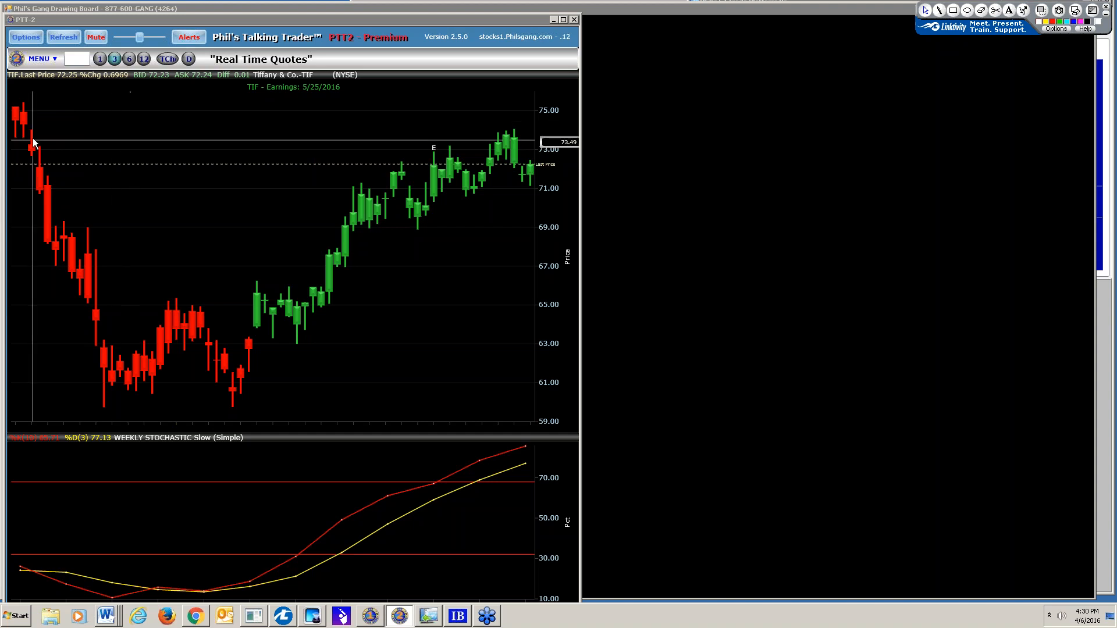
mouse_move(108, 377)
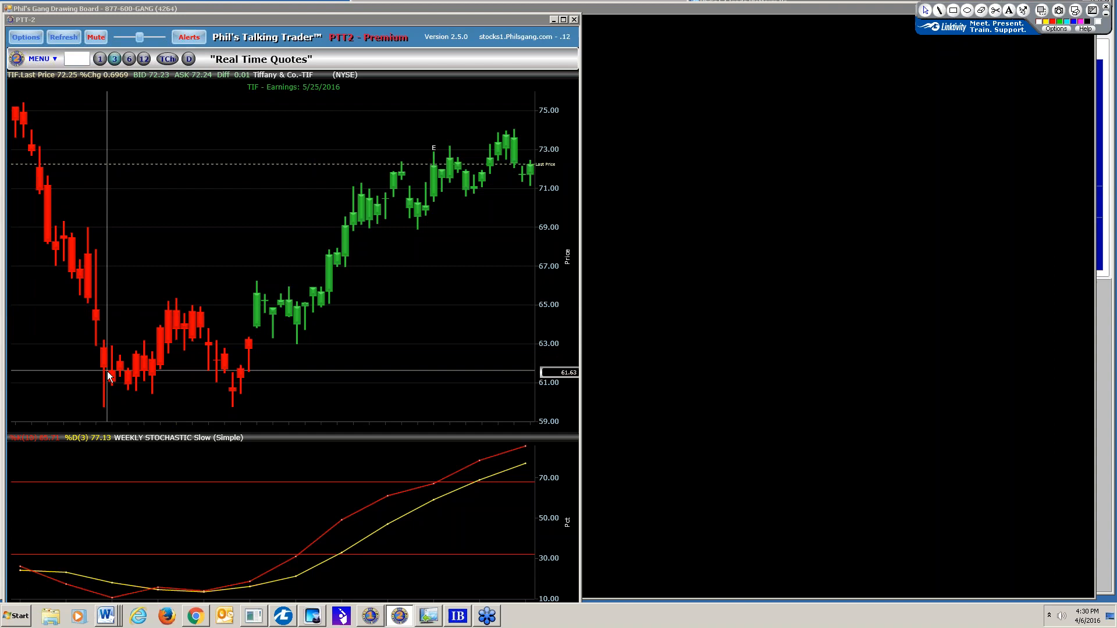
mouse_move(111, 384)
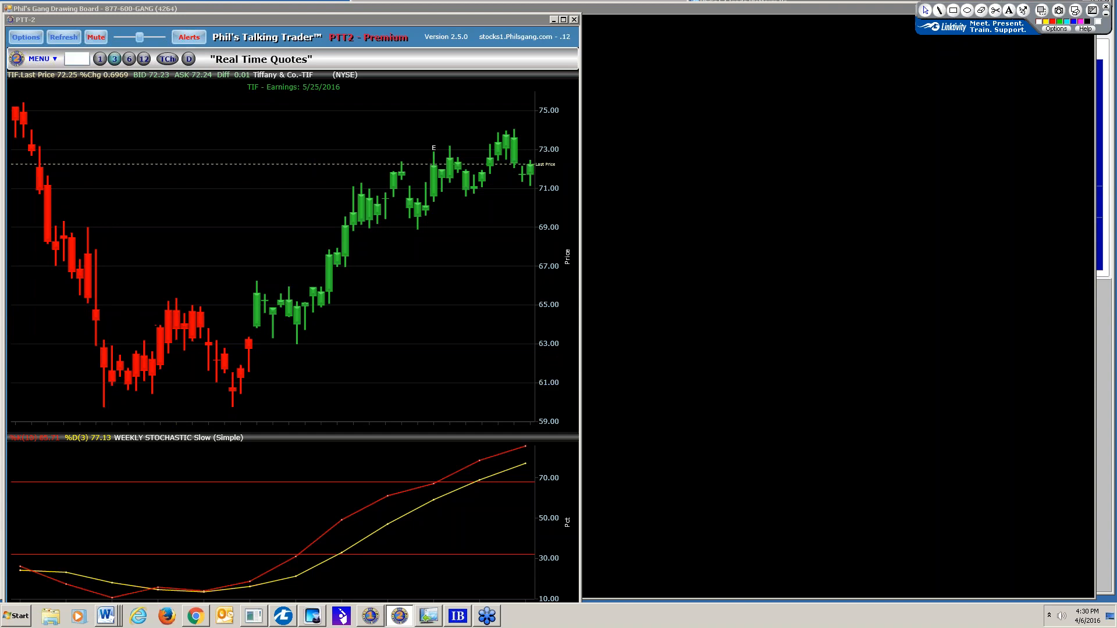
Step: Load the XBI biotech ETF chart by entering ticker XBI in the symbol box
left_click(73, 59)
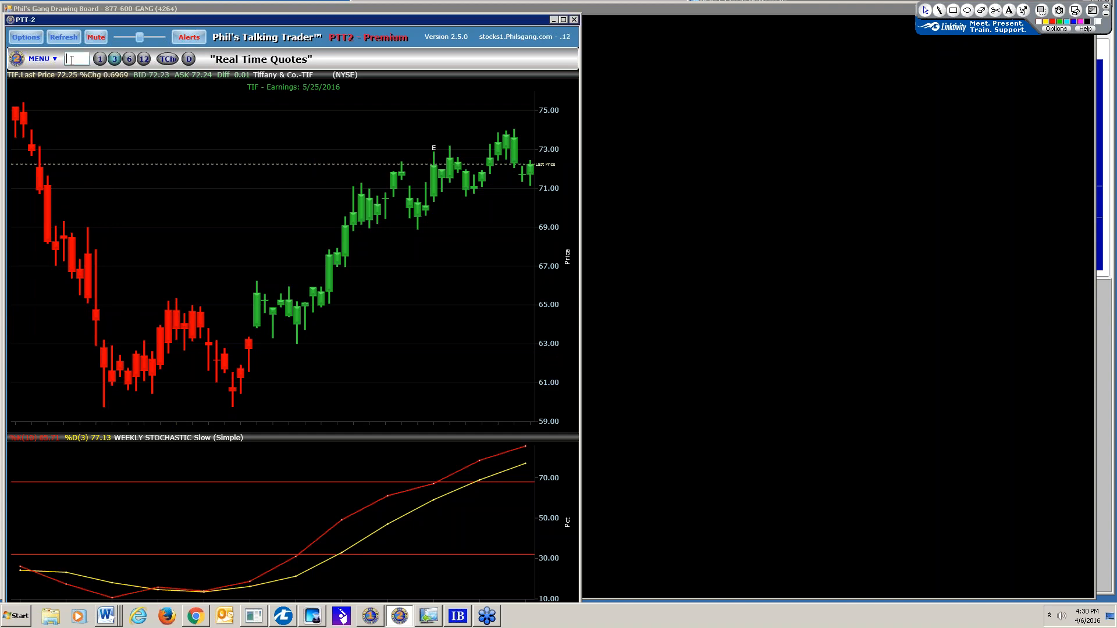
type("xbi")
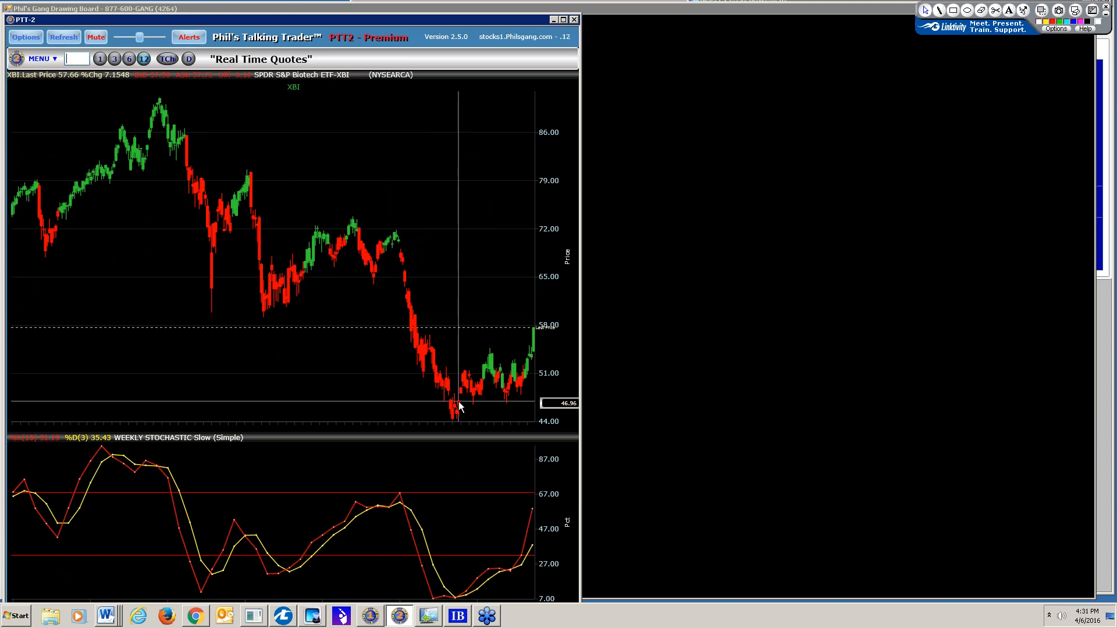
mouse_move(122, 70)
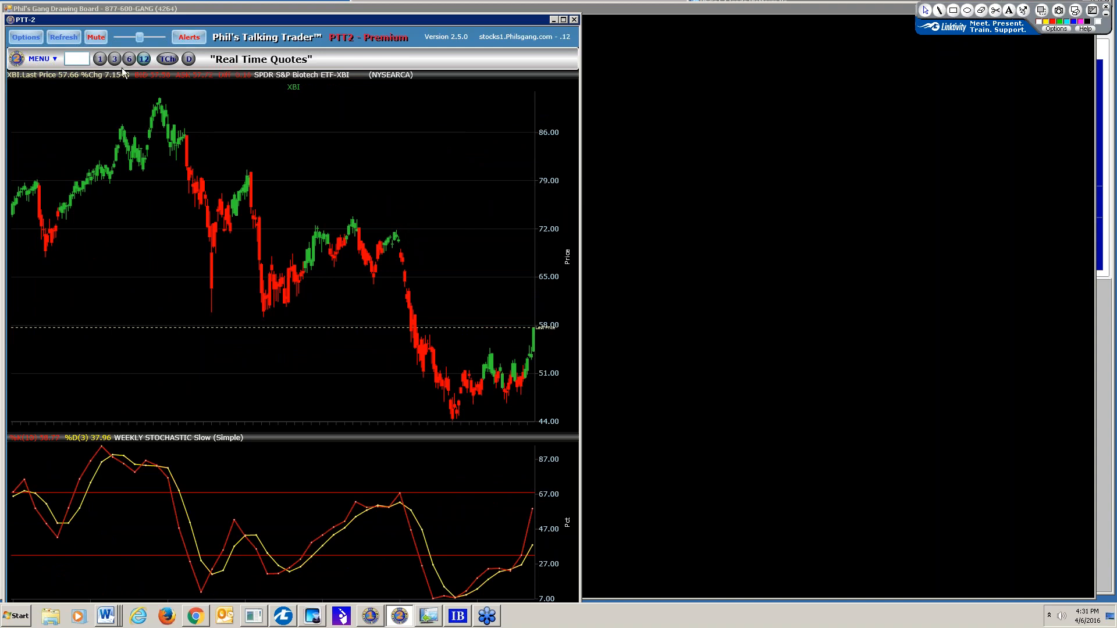
mouse_move(115, 76)
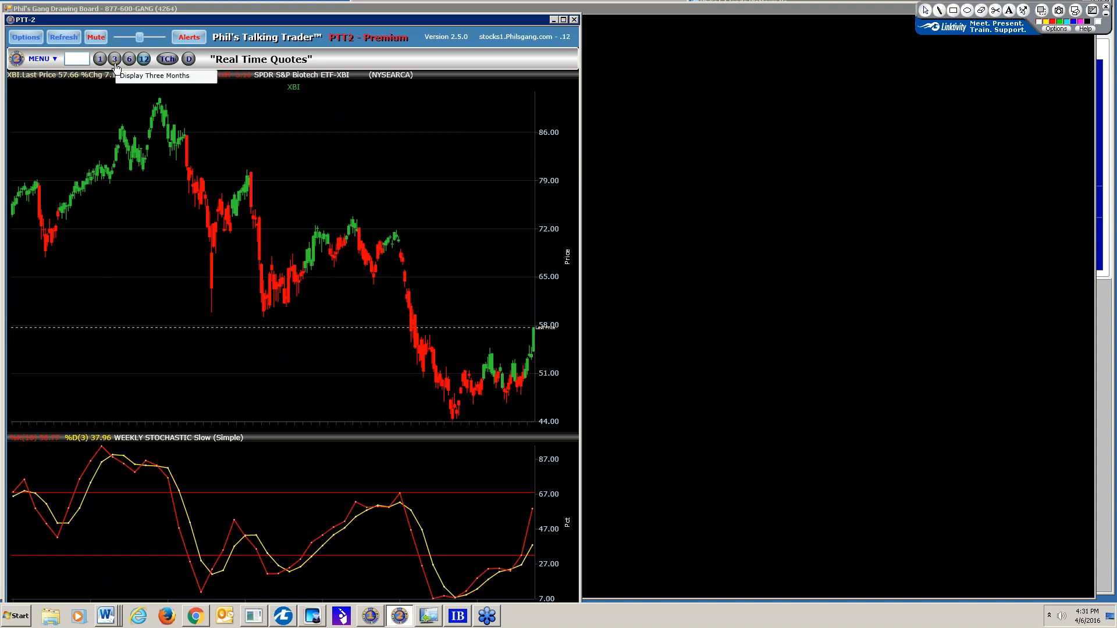
Step: Switch the XBI chart to the three-month display range
left_click(115, 60)
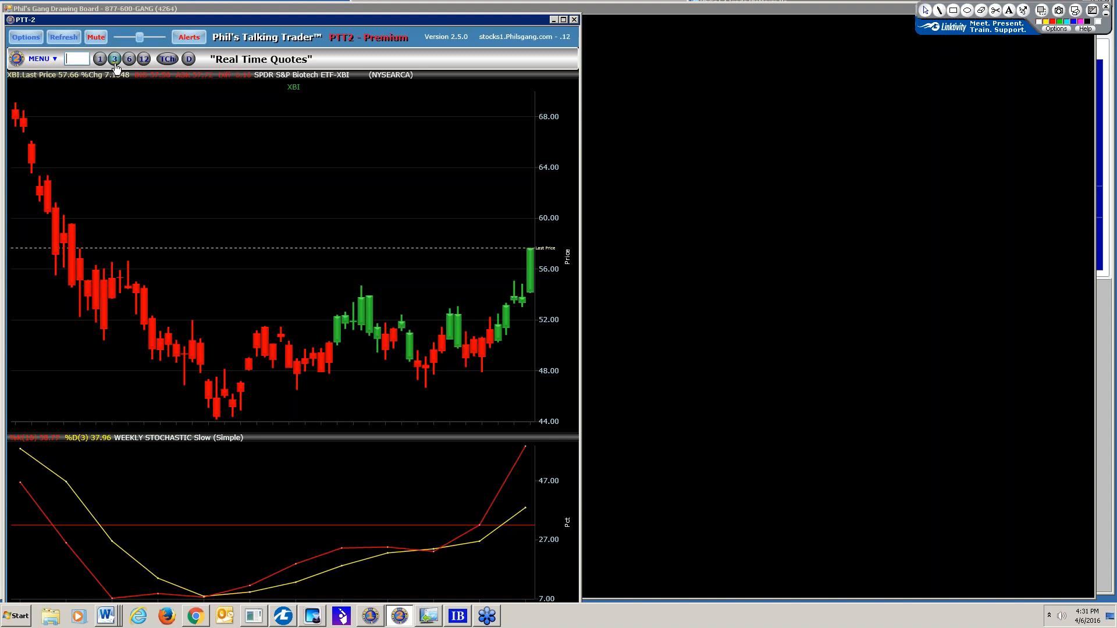
mouse_move(341, 263)
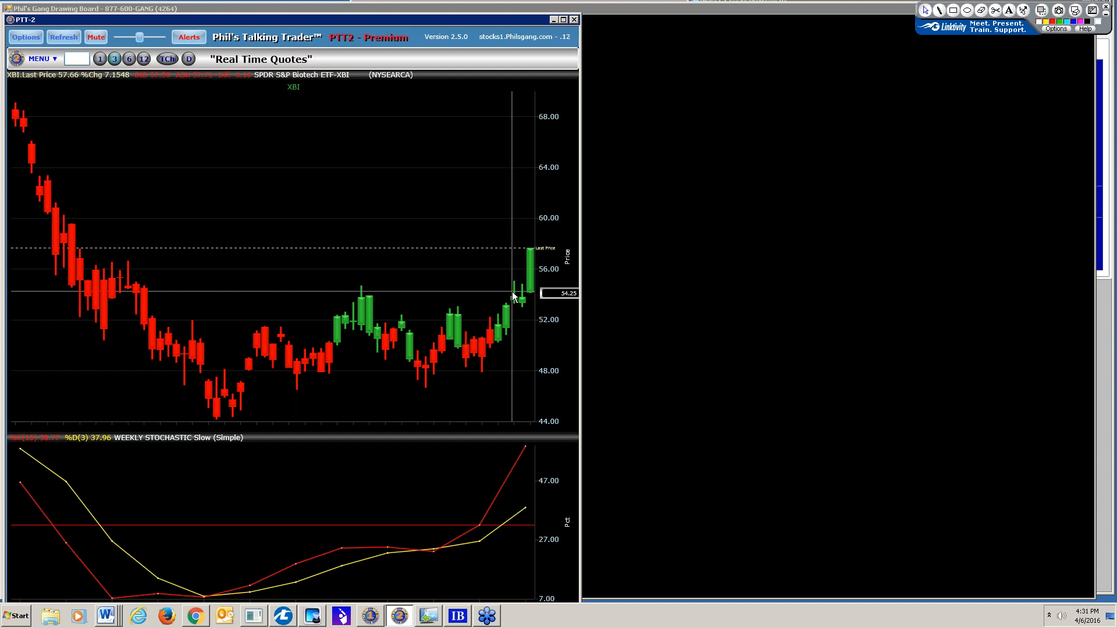
mouse_move(529, 296)
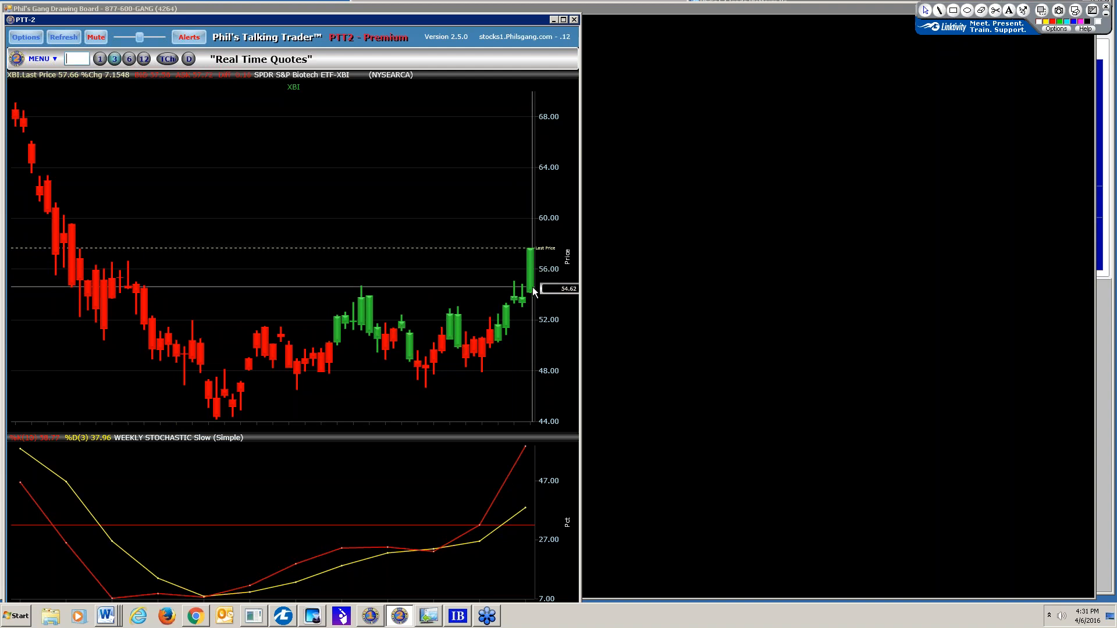
mouse_move(545, 549)
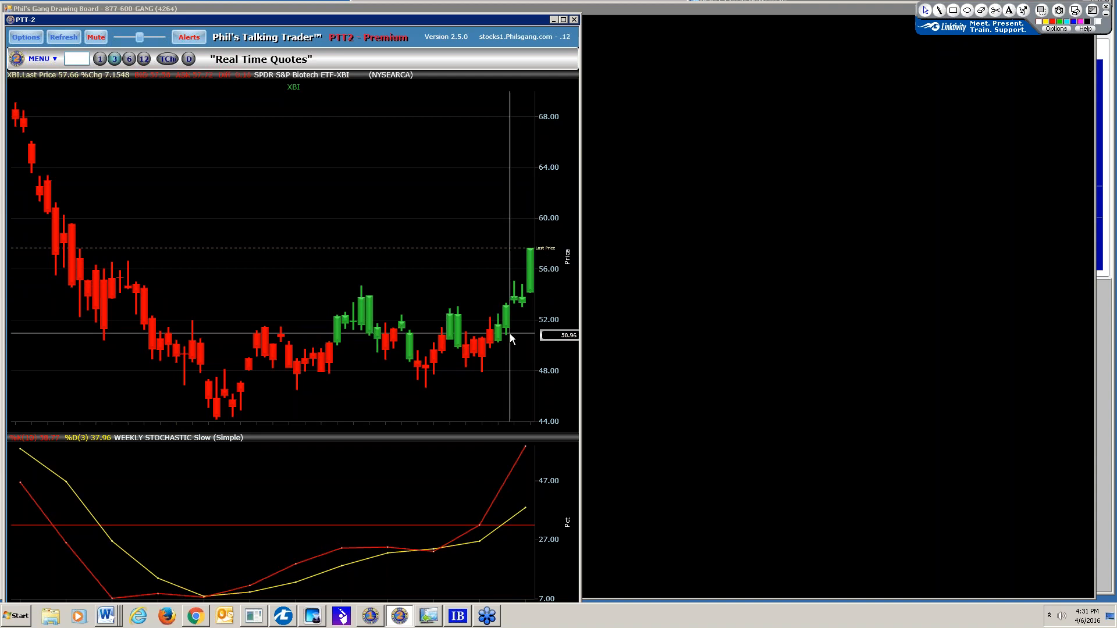
mouse_move(517, 337)
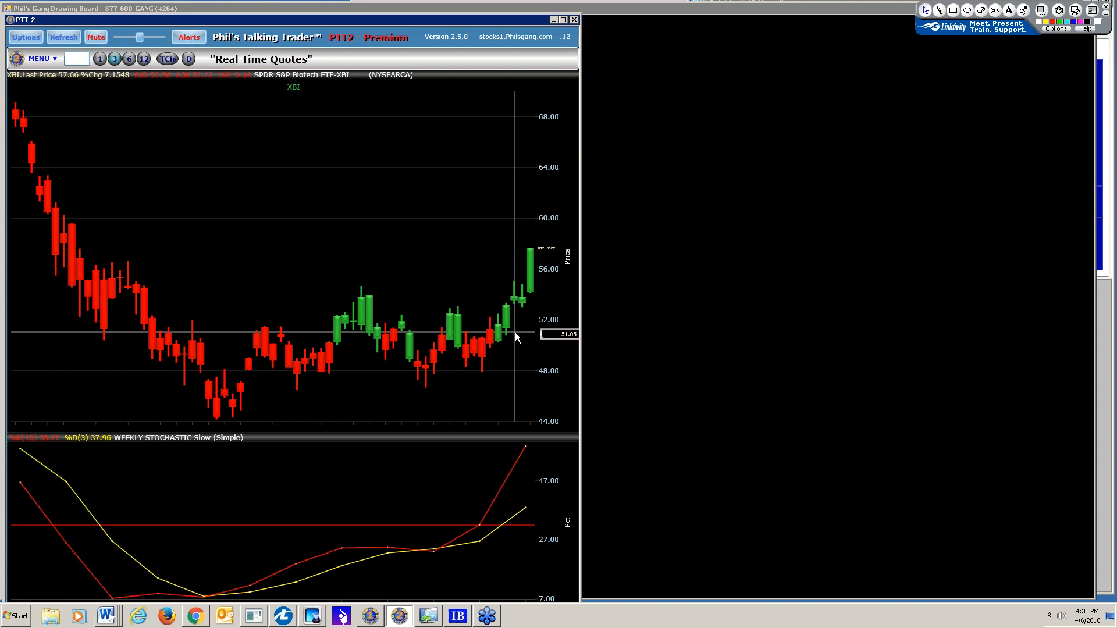
mouse_move(299, 164)
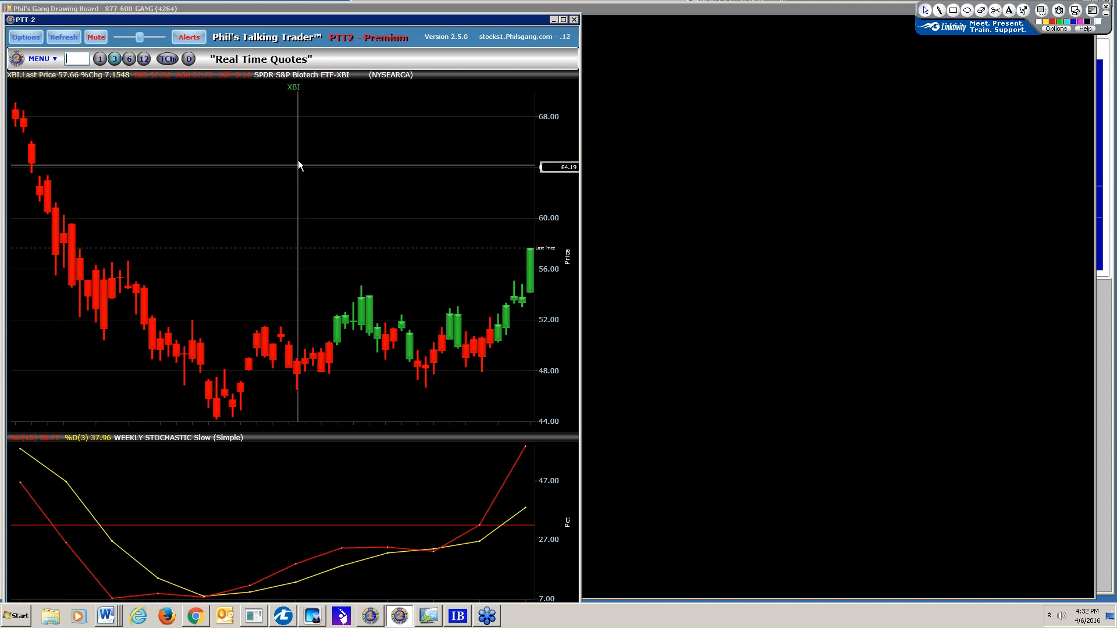
mouse_move(505, 347)
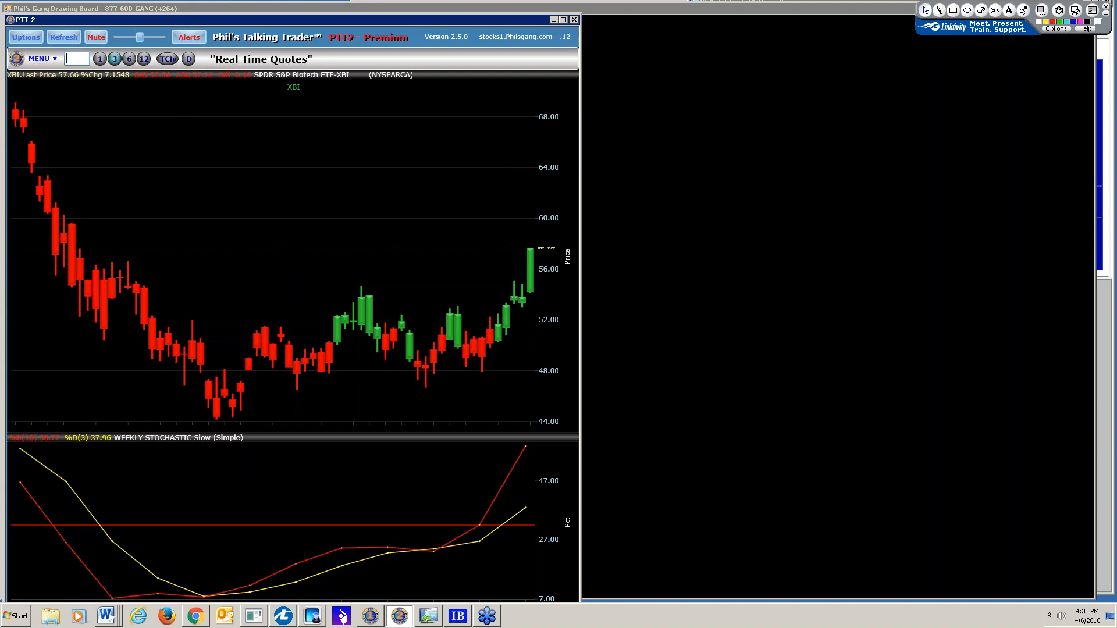
type("spy")
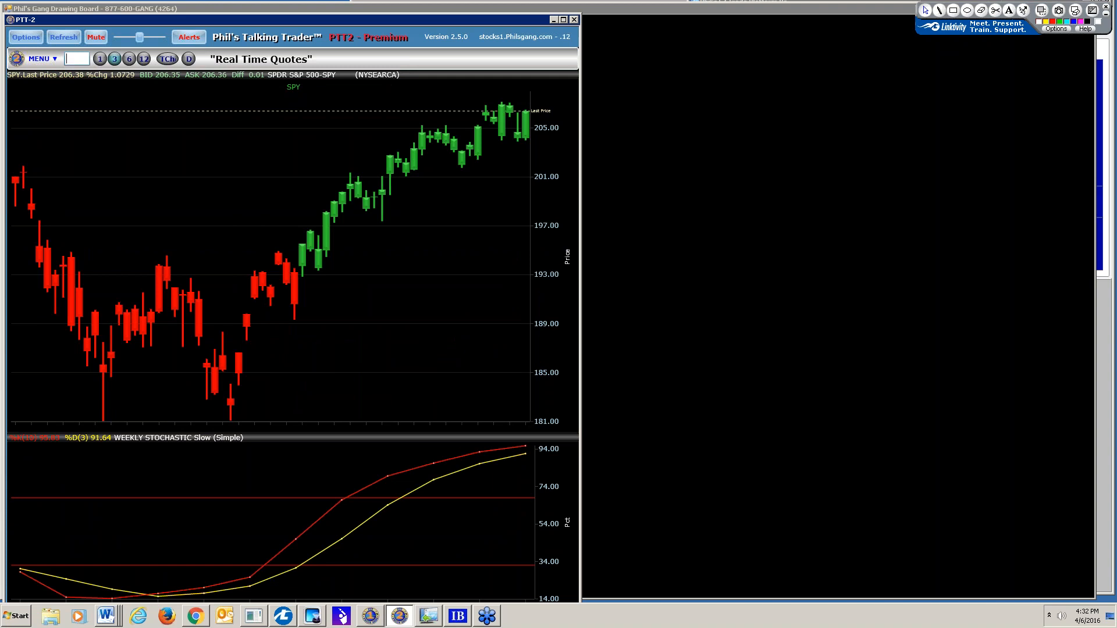
mouse_move(247, 439)
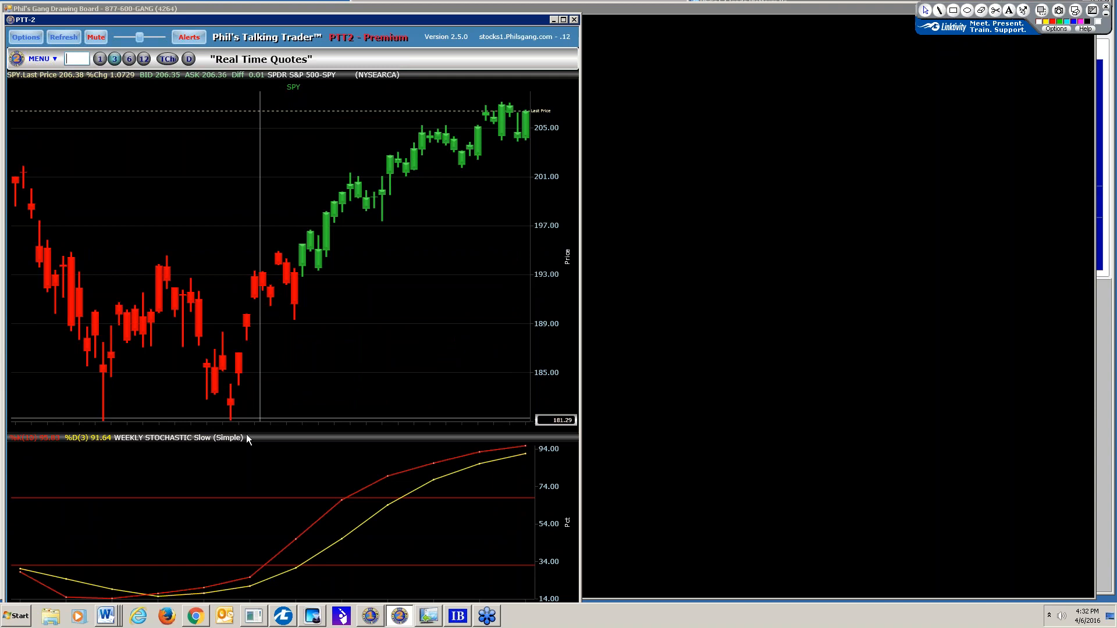
mouse_move(231, 419)
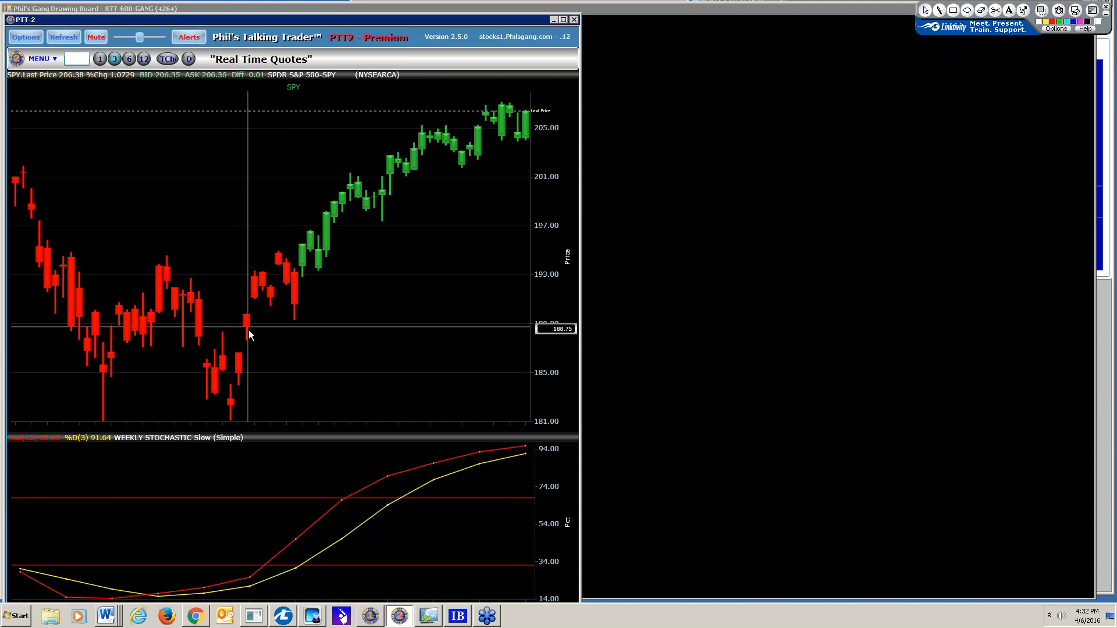
mouse_move(231, 403)
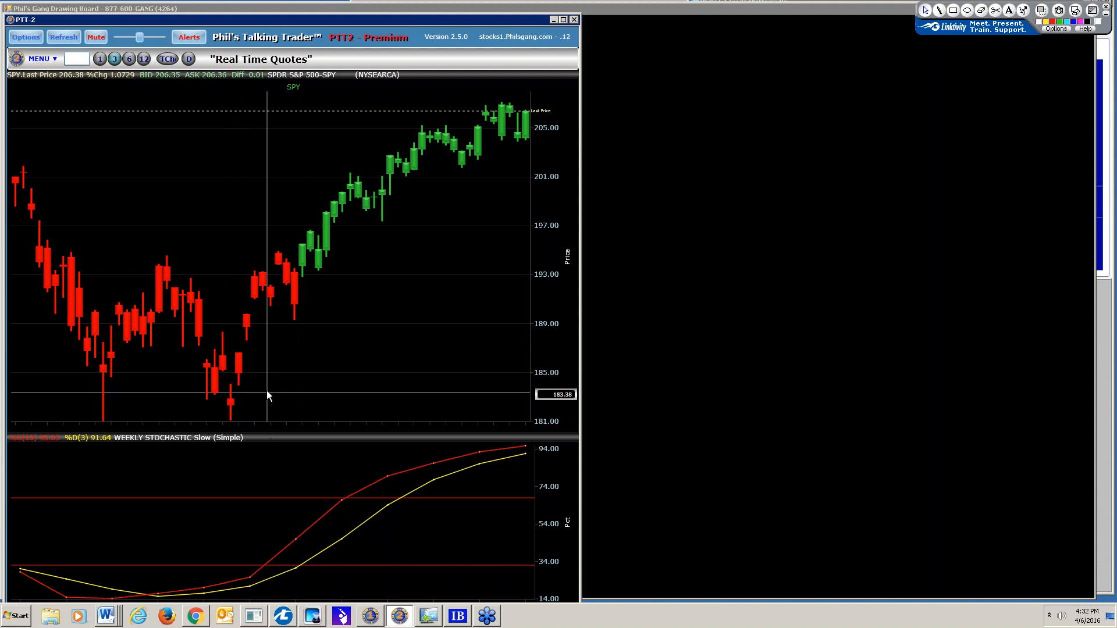
mouse_move(236, 421)
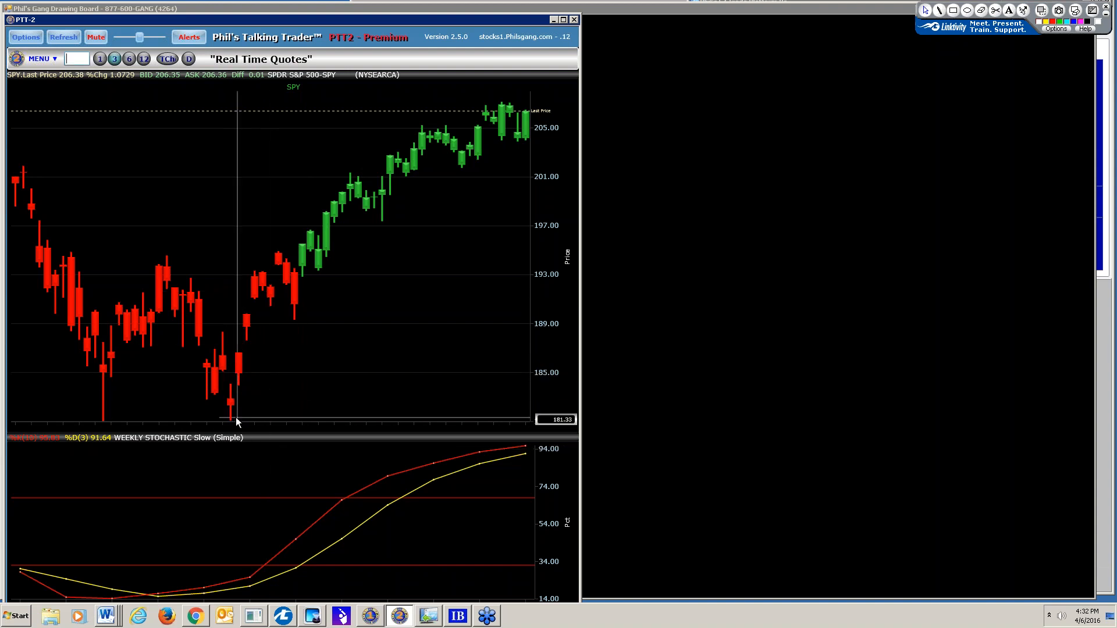
mouse_move(301, 284)
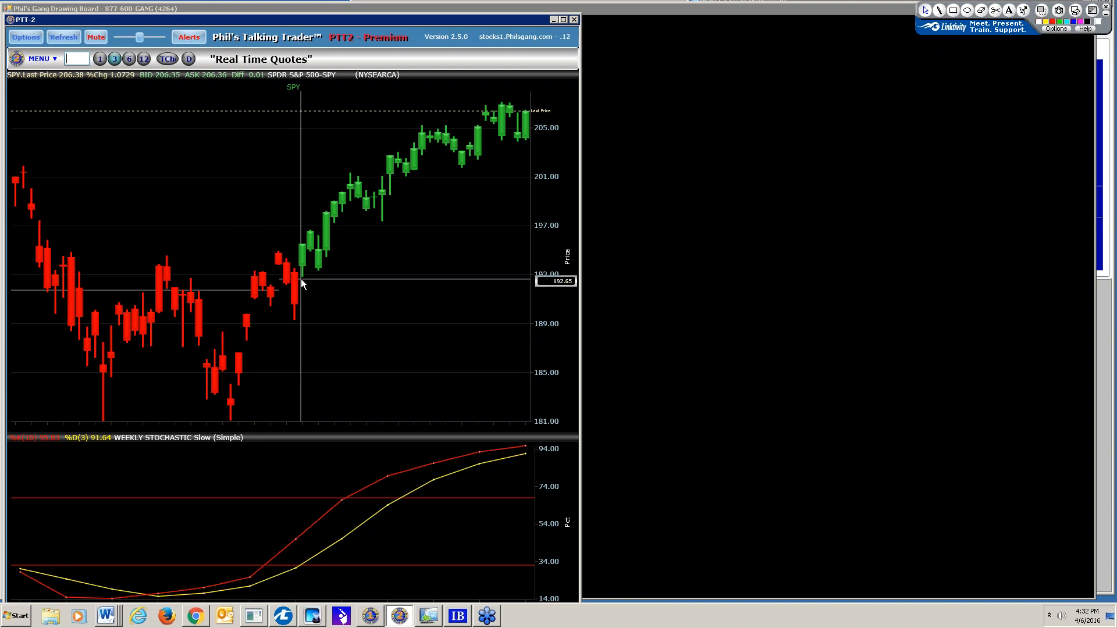
mouse_move(302, 269)
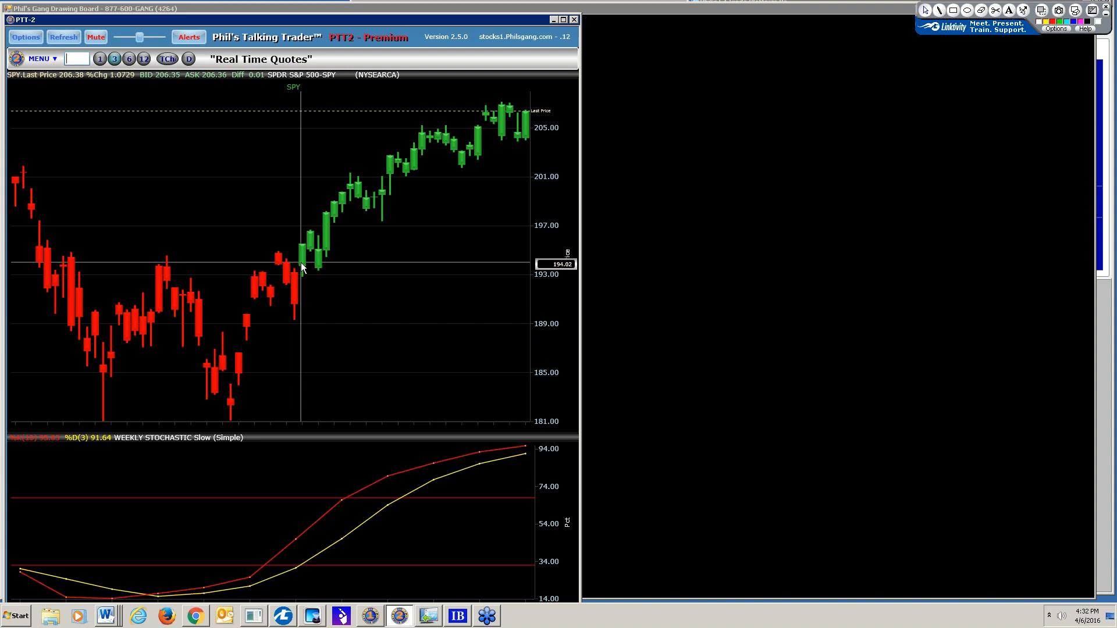
mouse_move(300, 245)
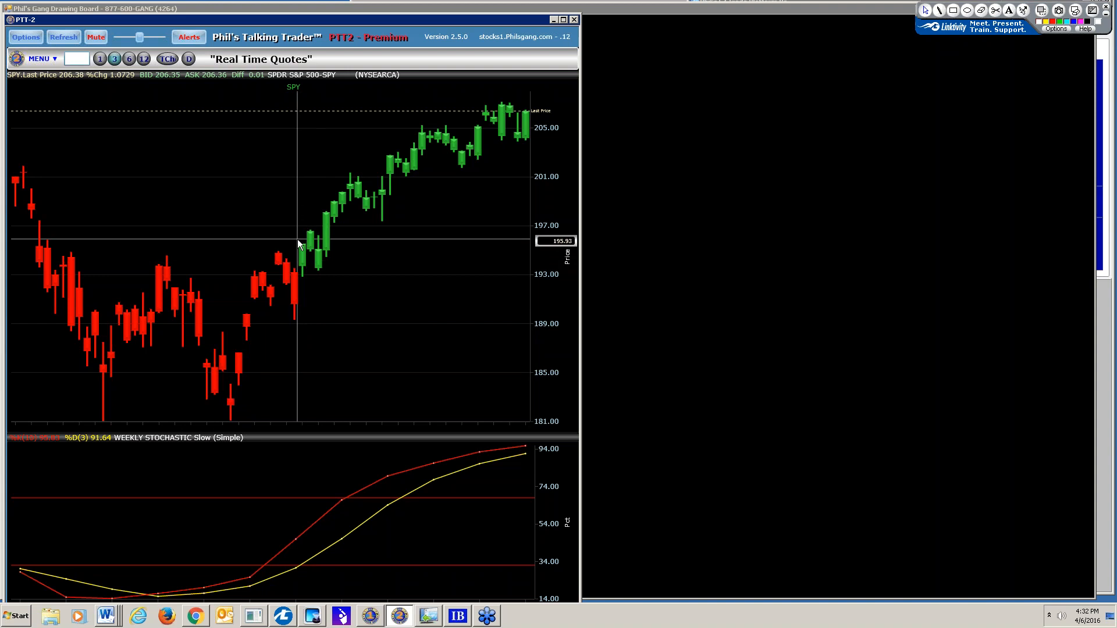
mouse_move(321, 265)
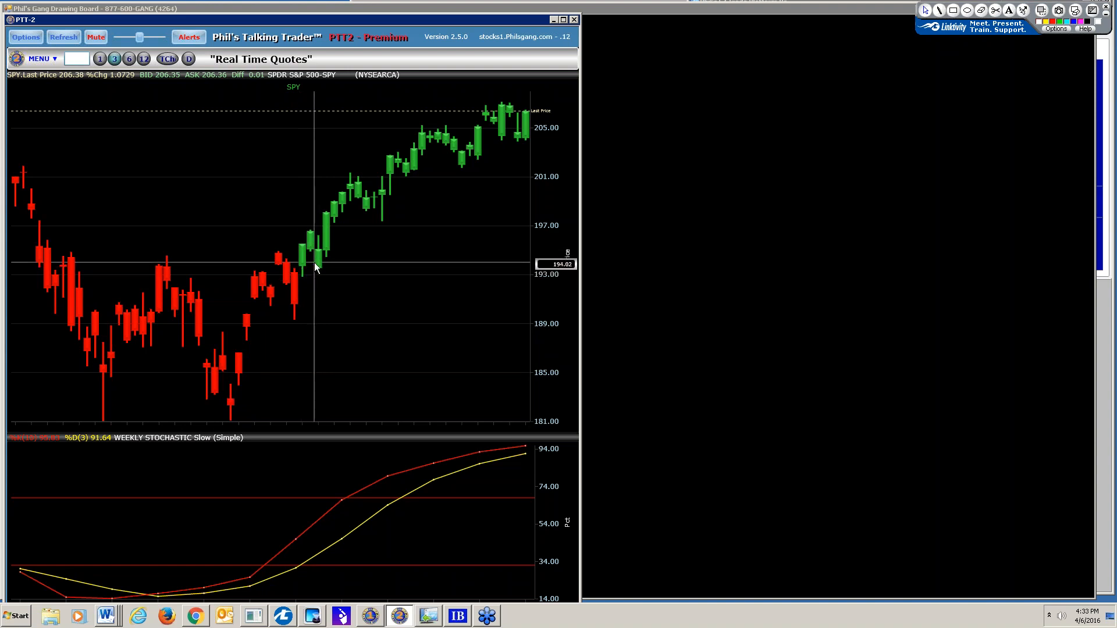
mouse_move(527, 115)
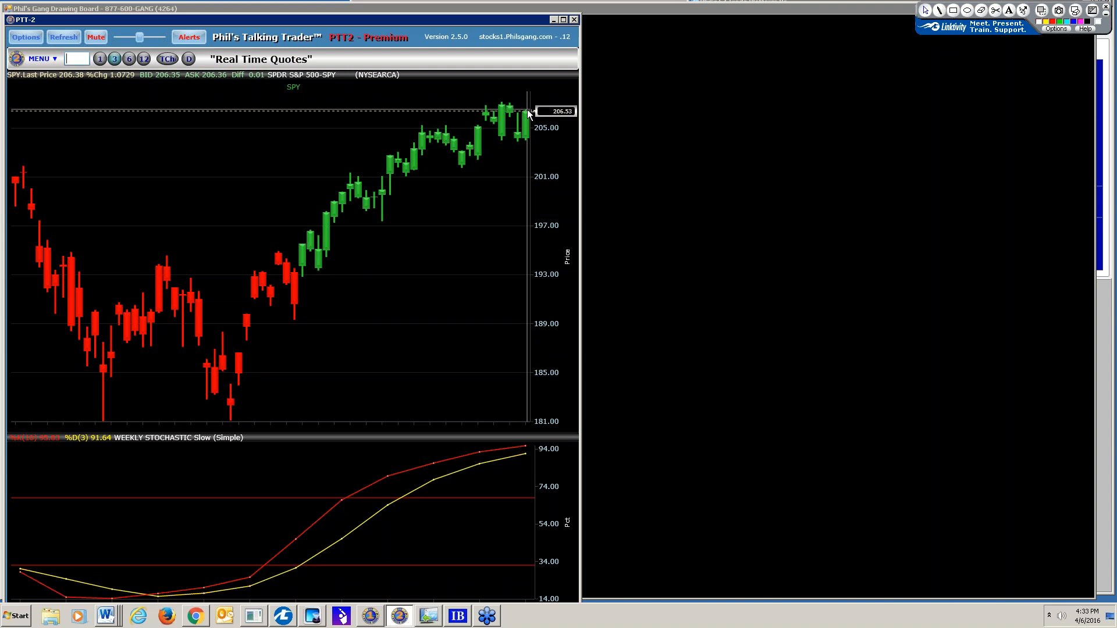
mouse_move(415, 195)
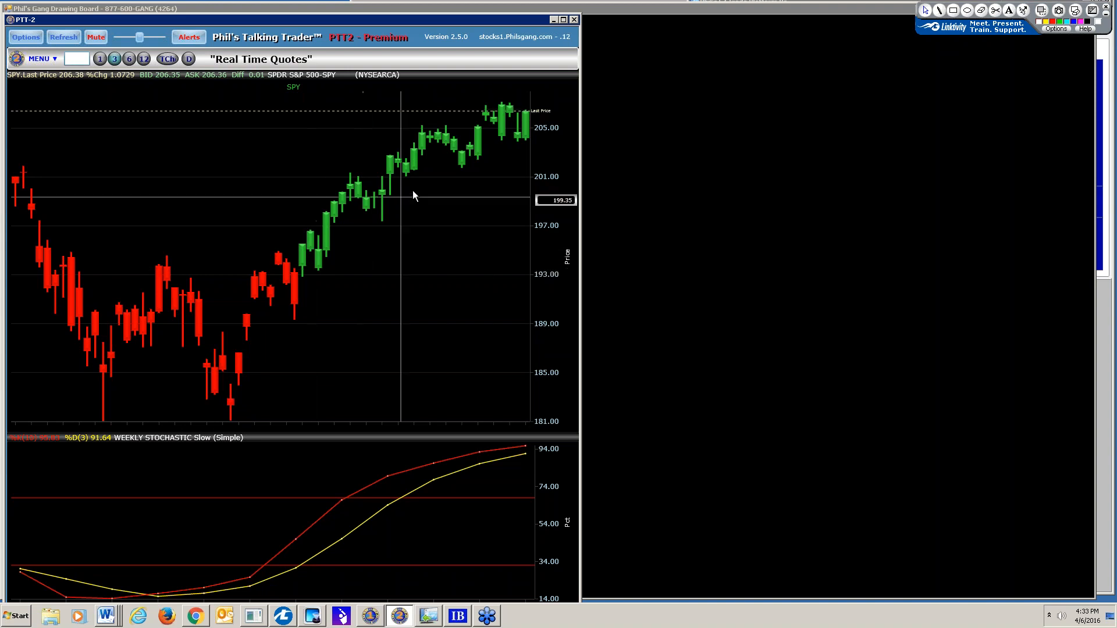
mouse_move(486, 156)
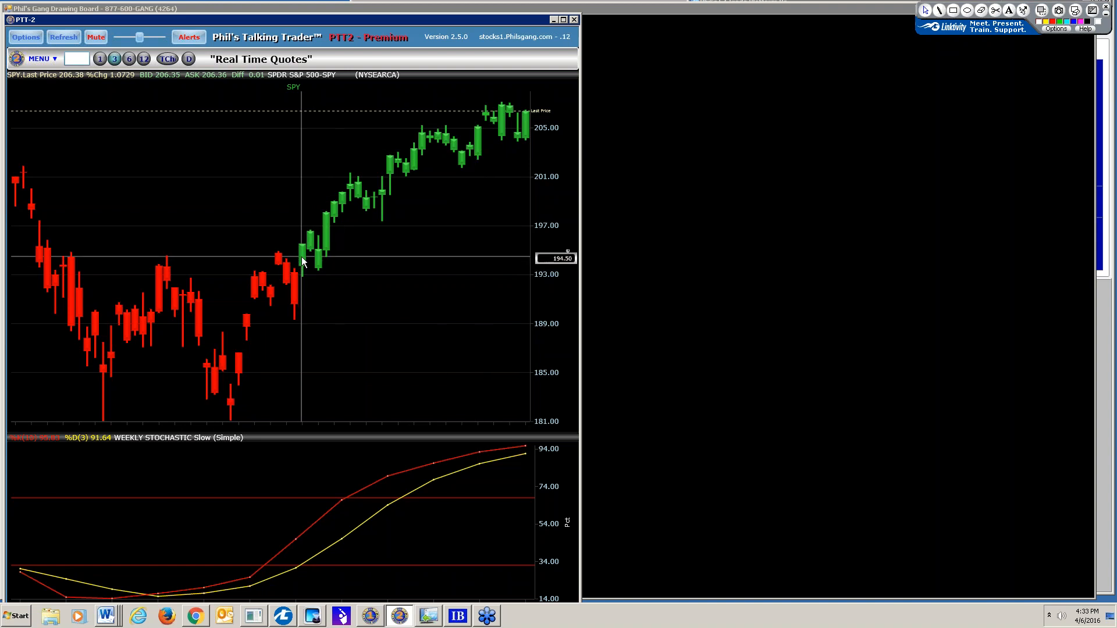
mouse_move(310, 237)
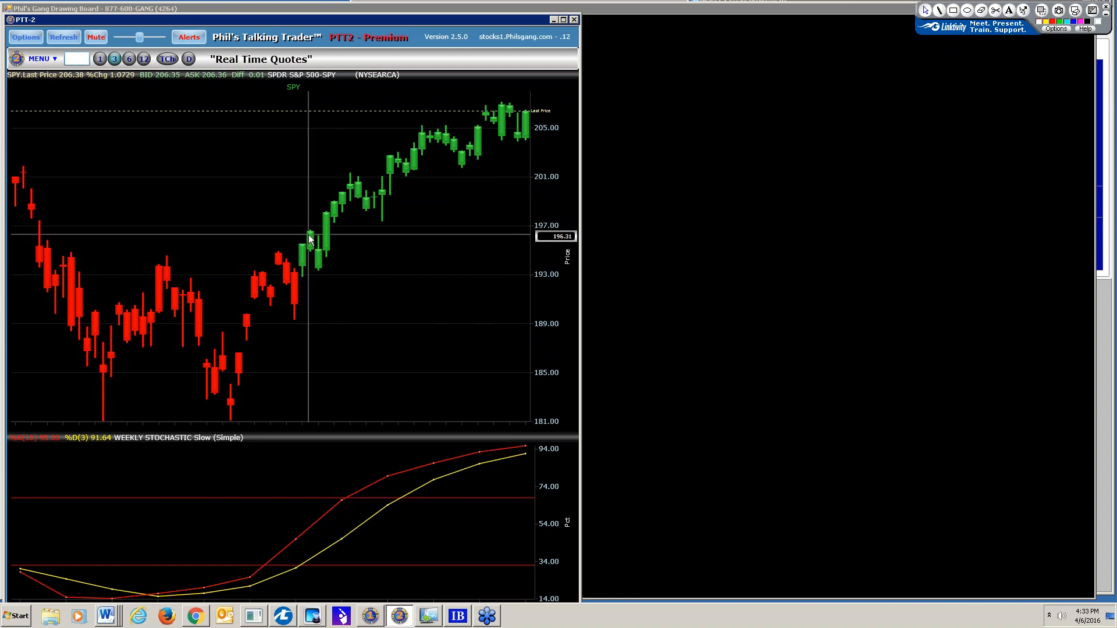
mouse_move(284, 543)
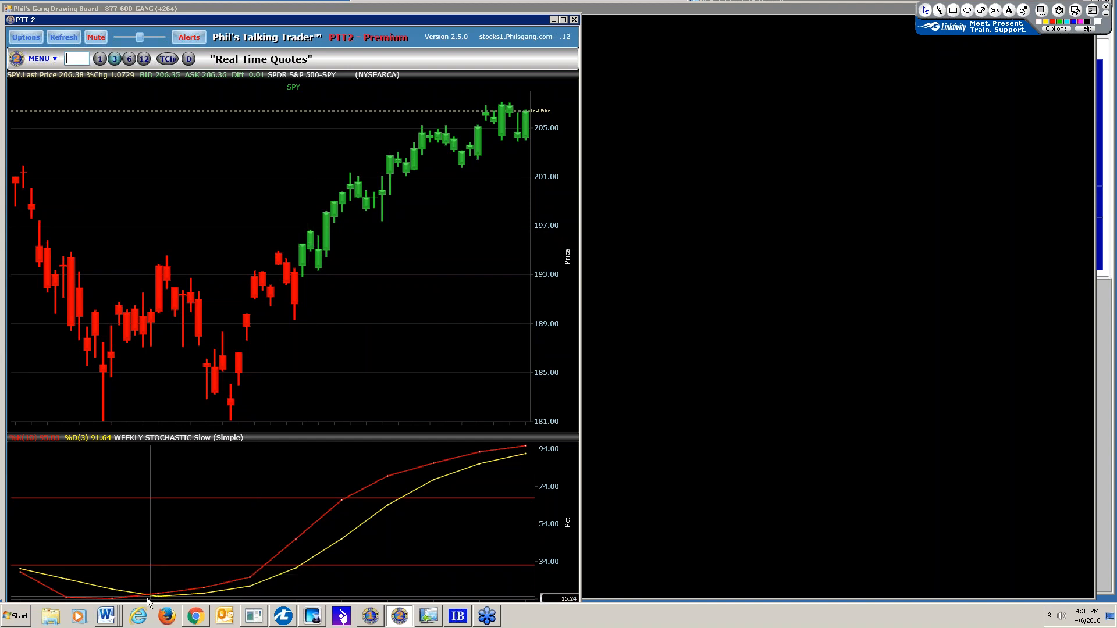
mouse_move(169, 594)
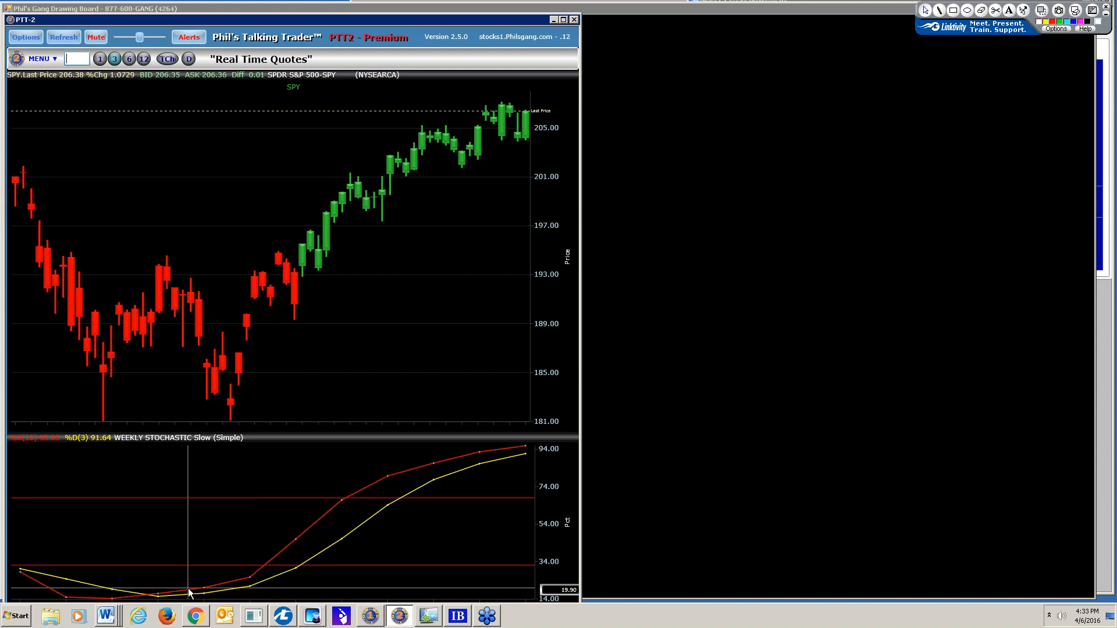
mouse_move(308, 255)
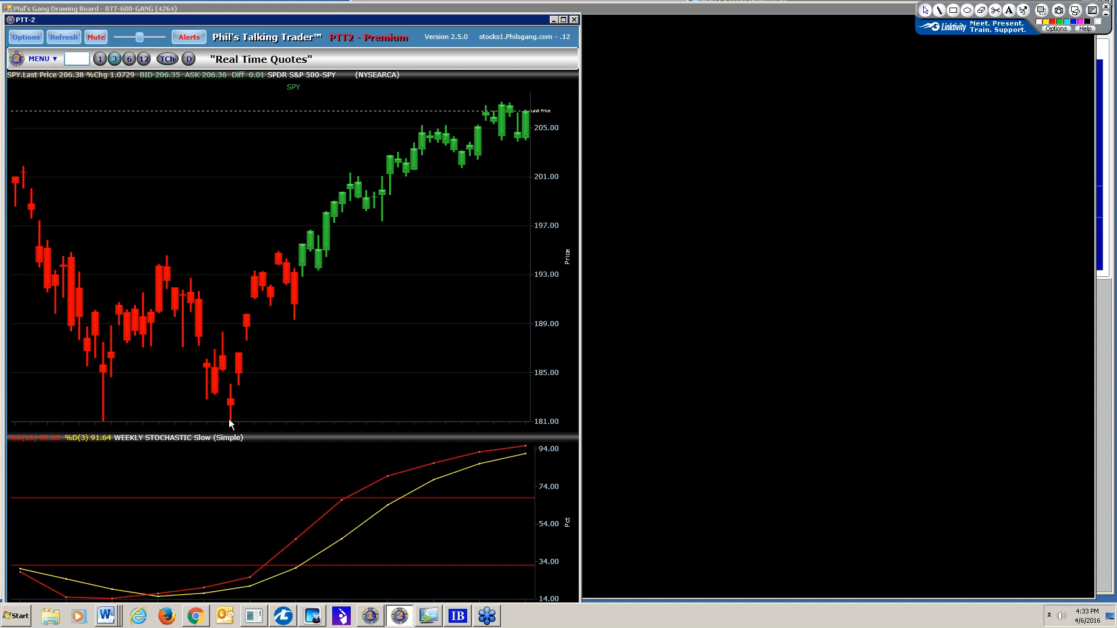
mouse_move(239, 414)
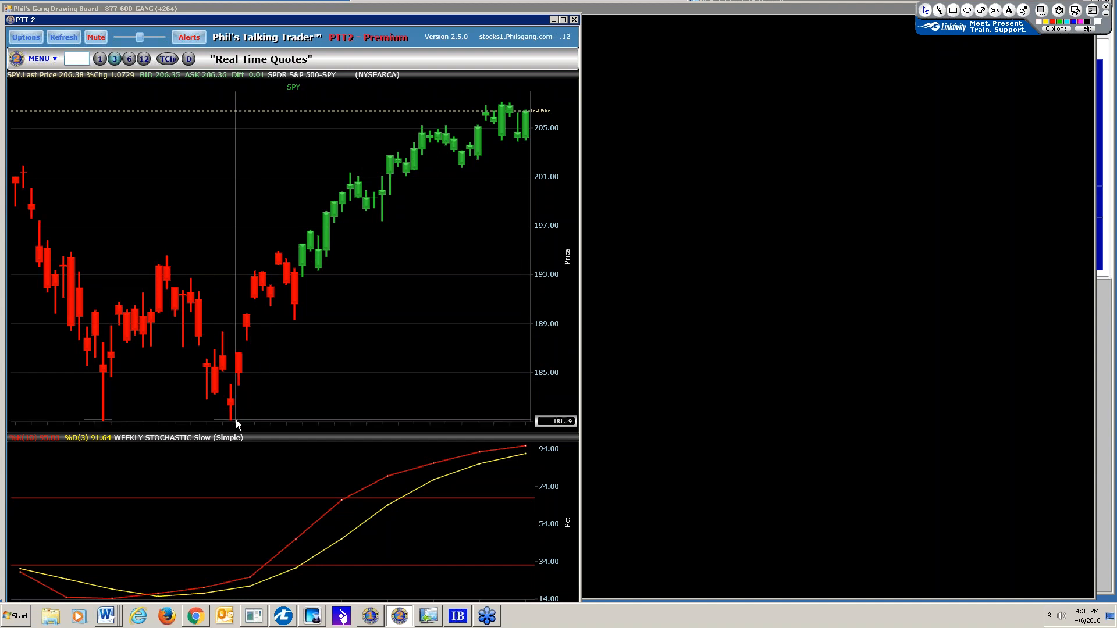
mouse_move(240, 346)
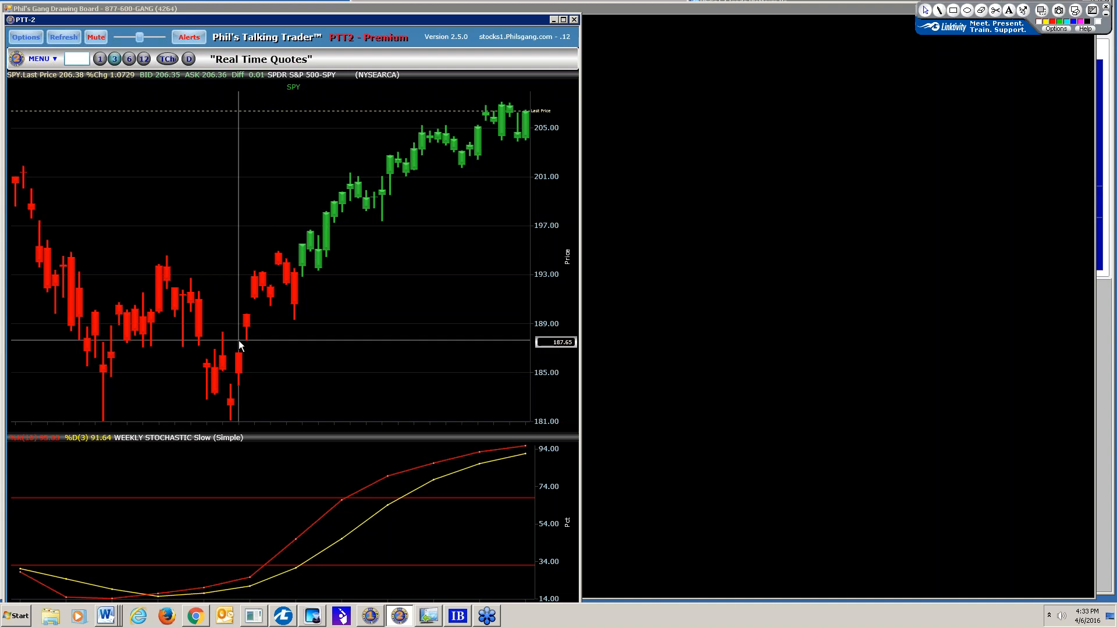
mouse_move(248, 467)
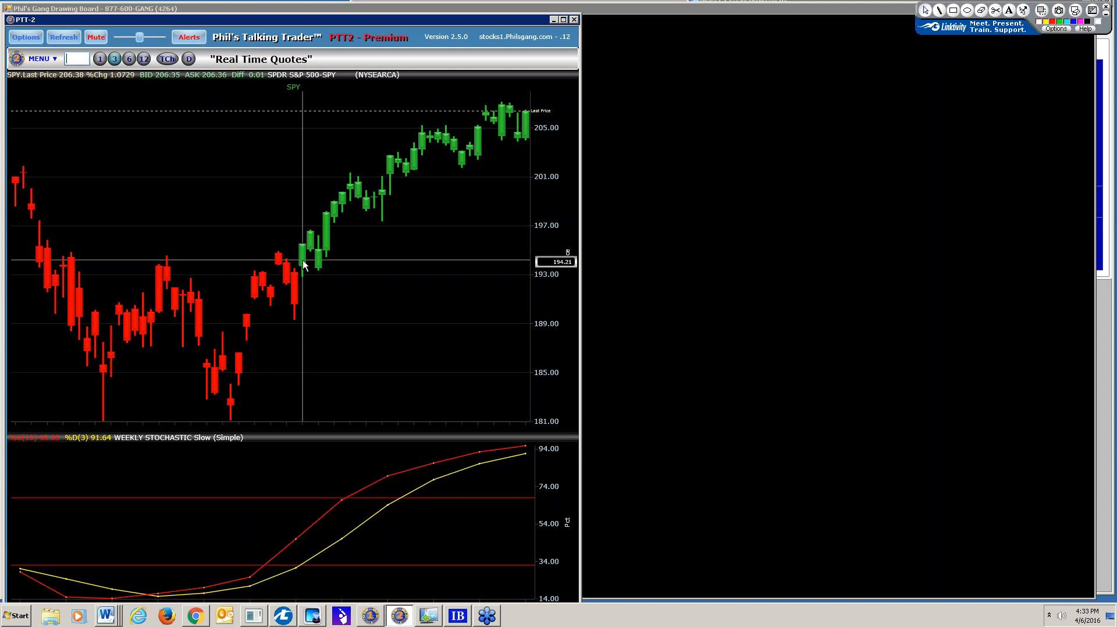
mouse_move(310, 281)
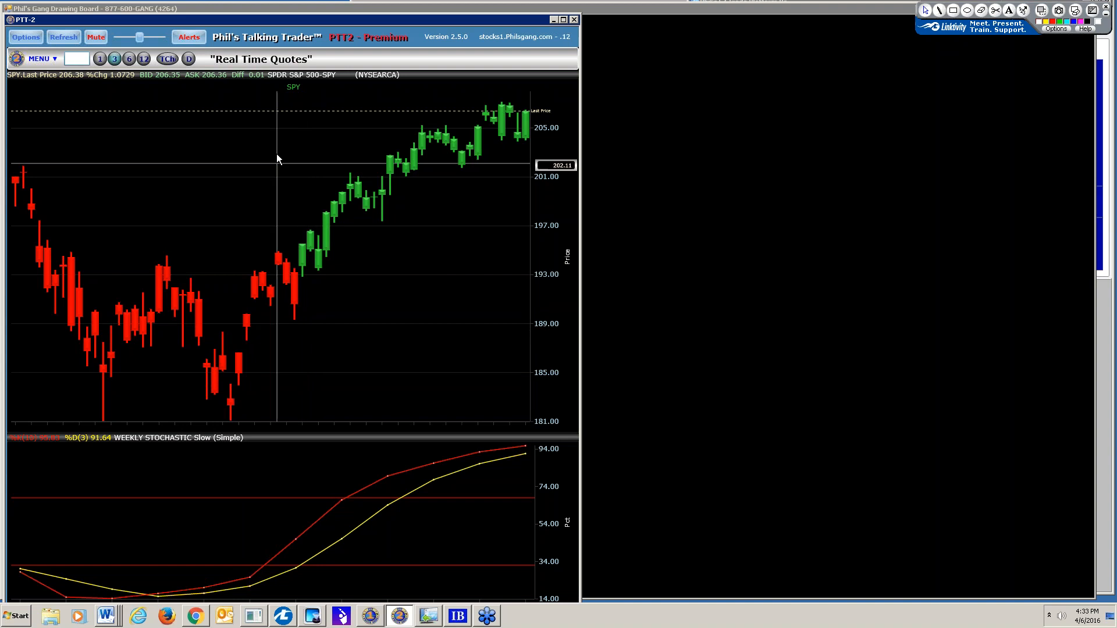
mouse_move(285, 156)
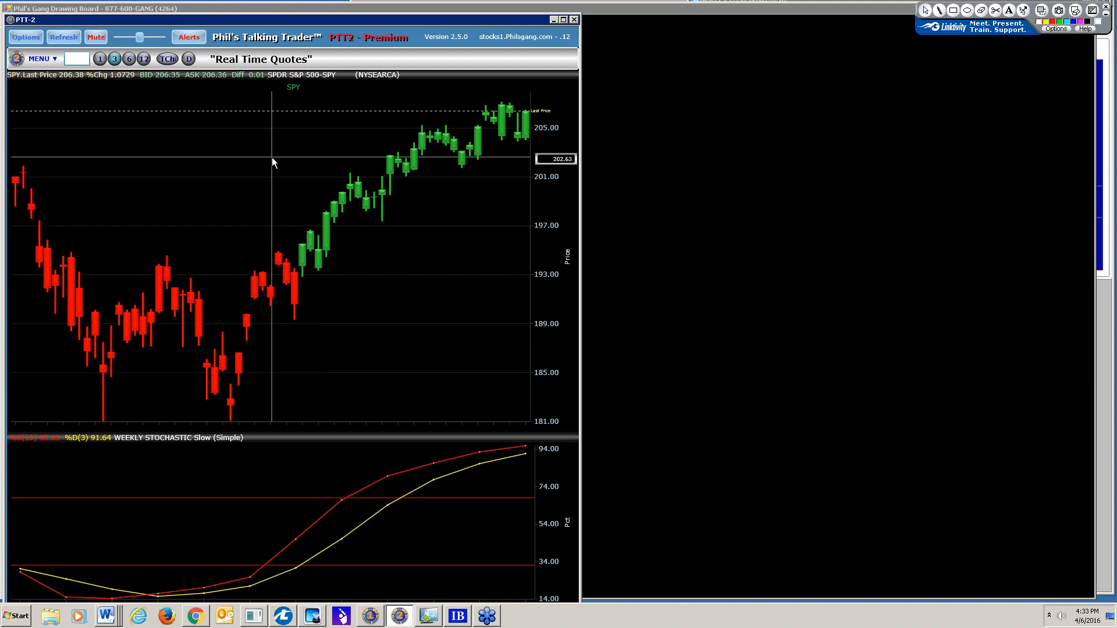
mouse_move(131, 417)
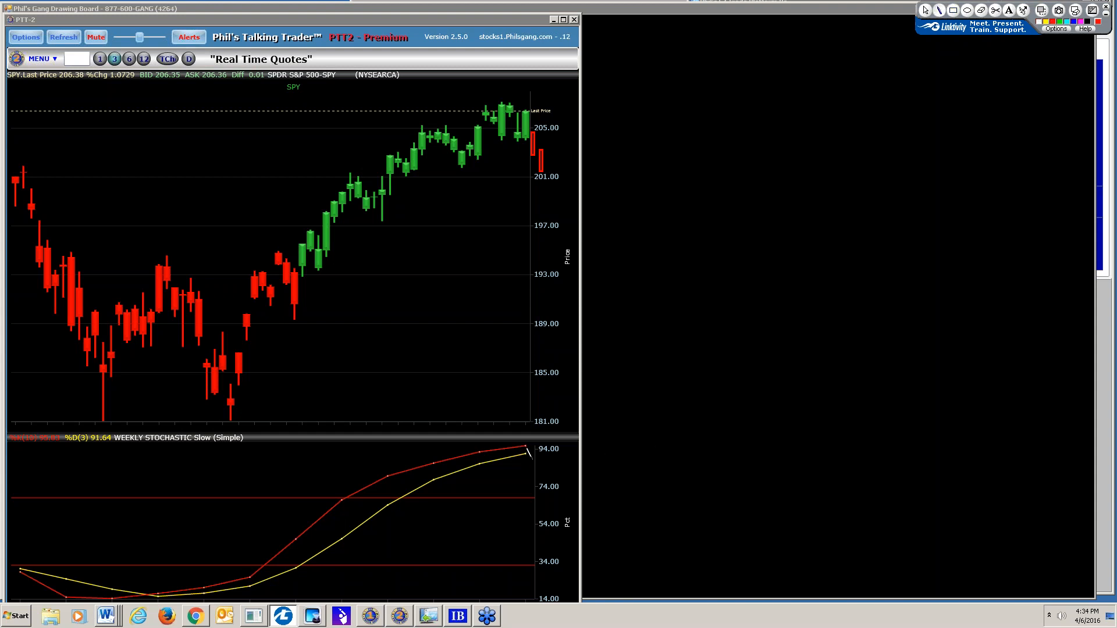
mouse_move(738, 351)
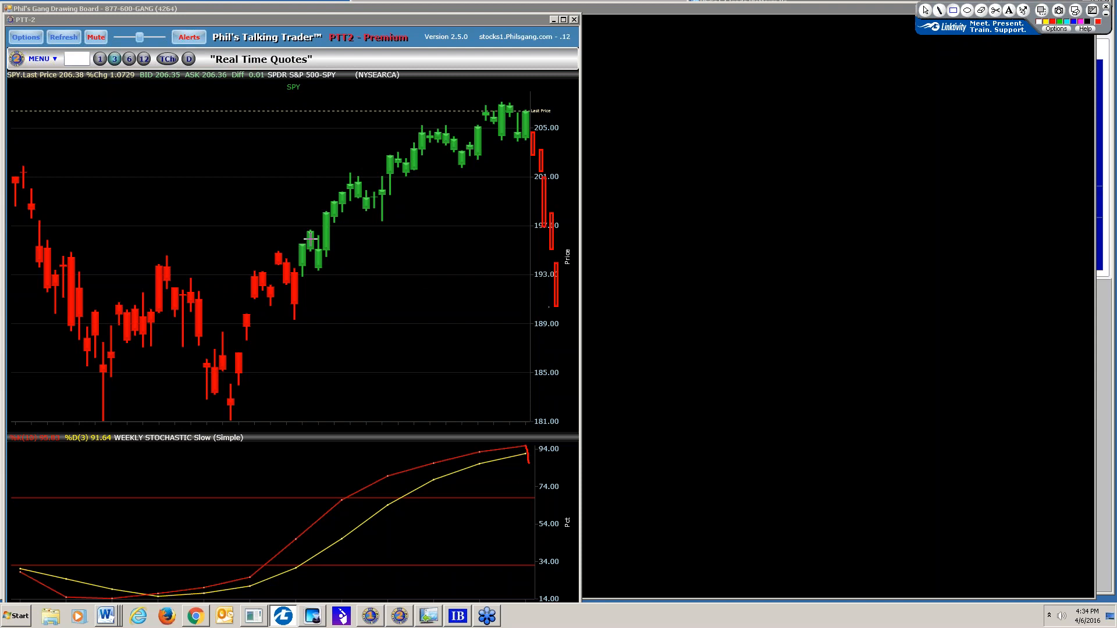
mouse_move(316, 273)
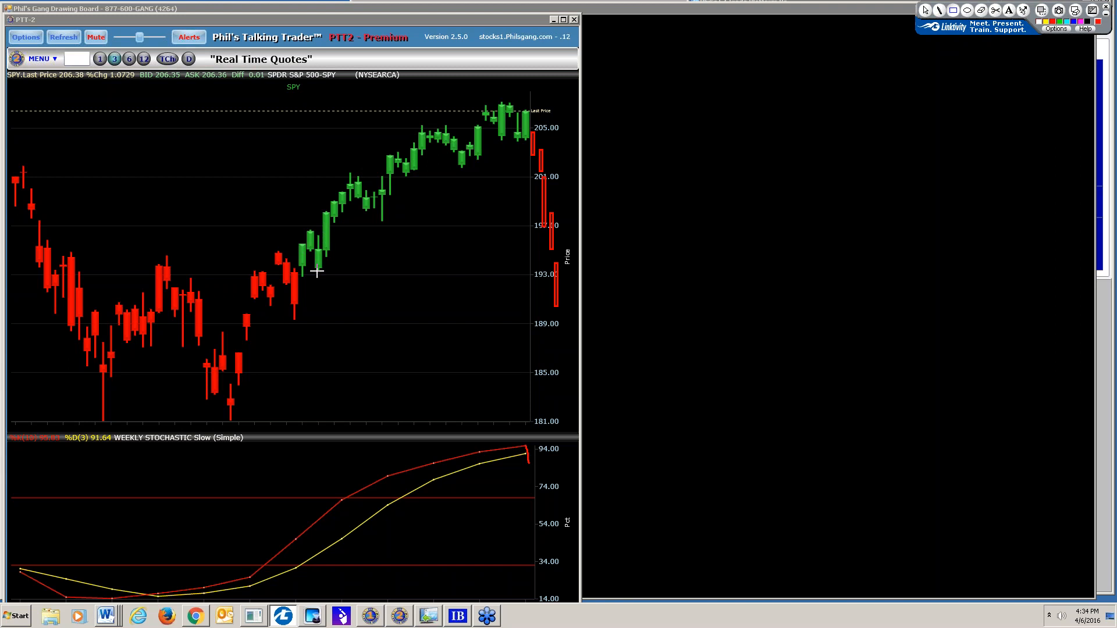
mouse_move(321, 251)
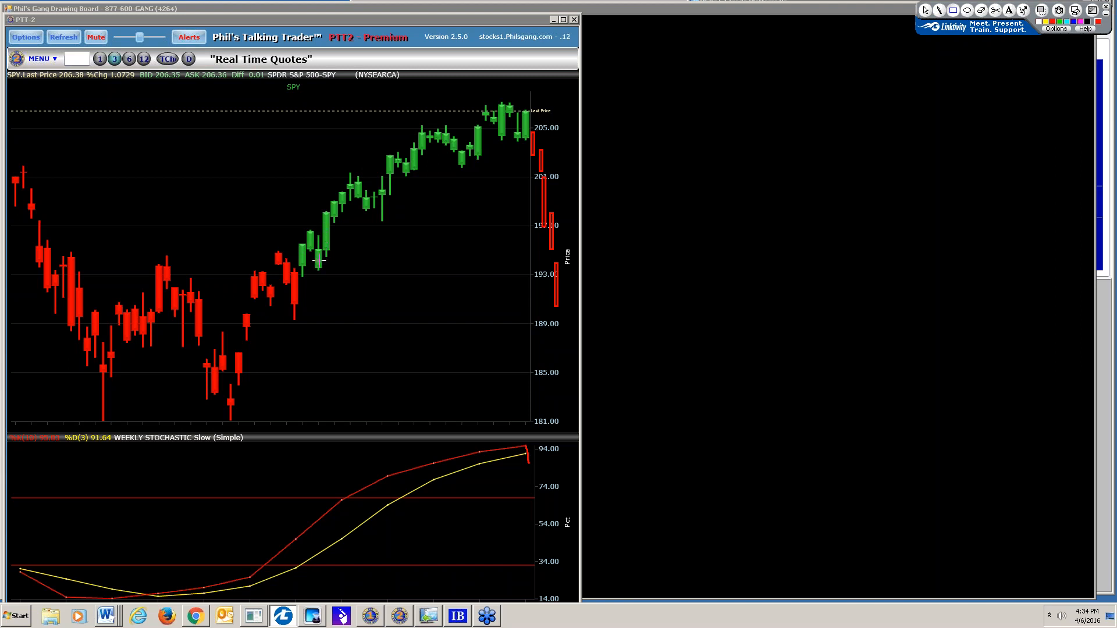
mouse_move(329, 262)
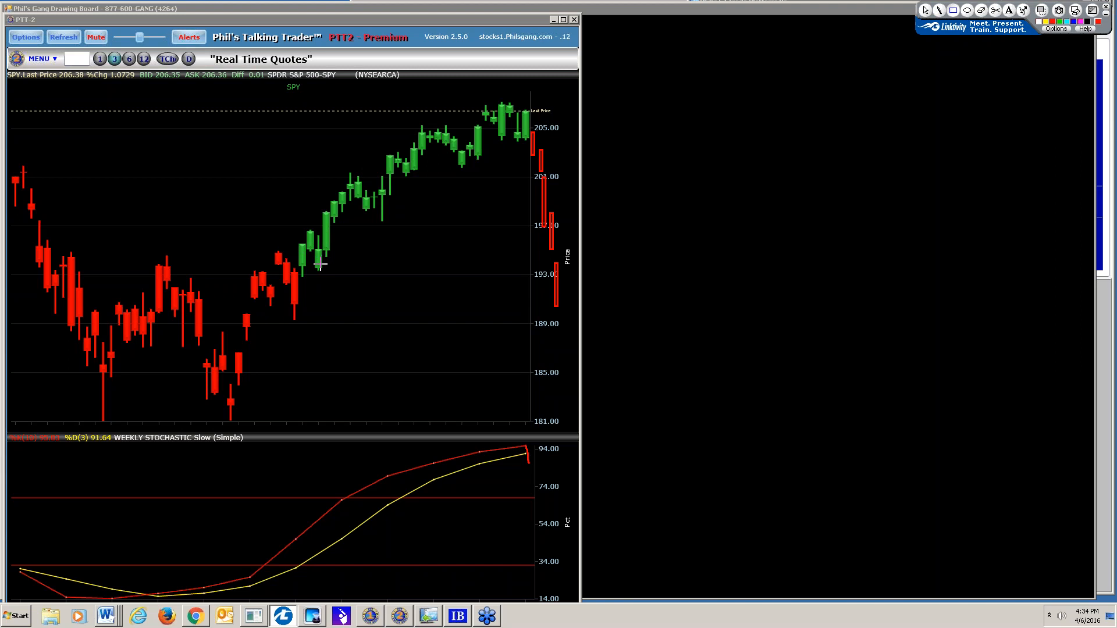
mouse_move(326, 256)
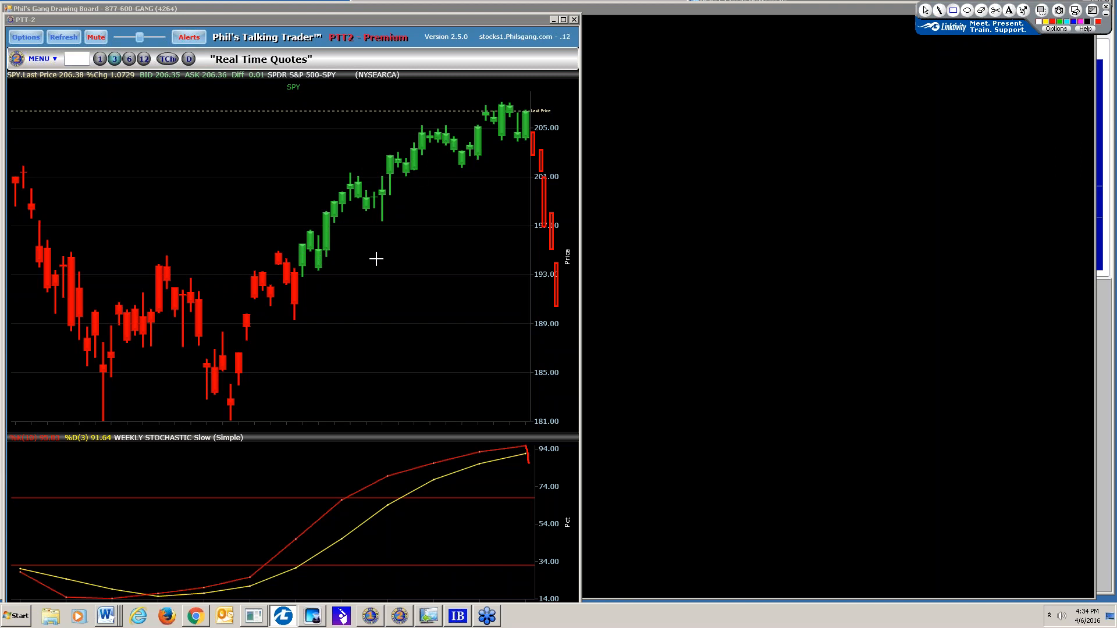
mouse_move(406, 171)
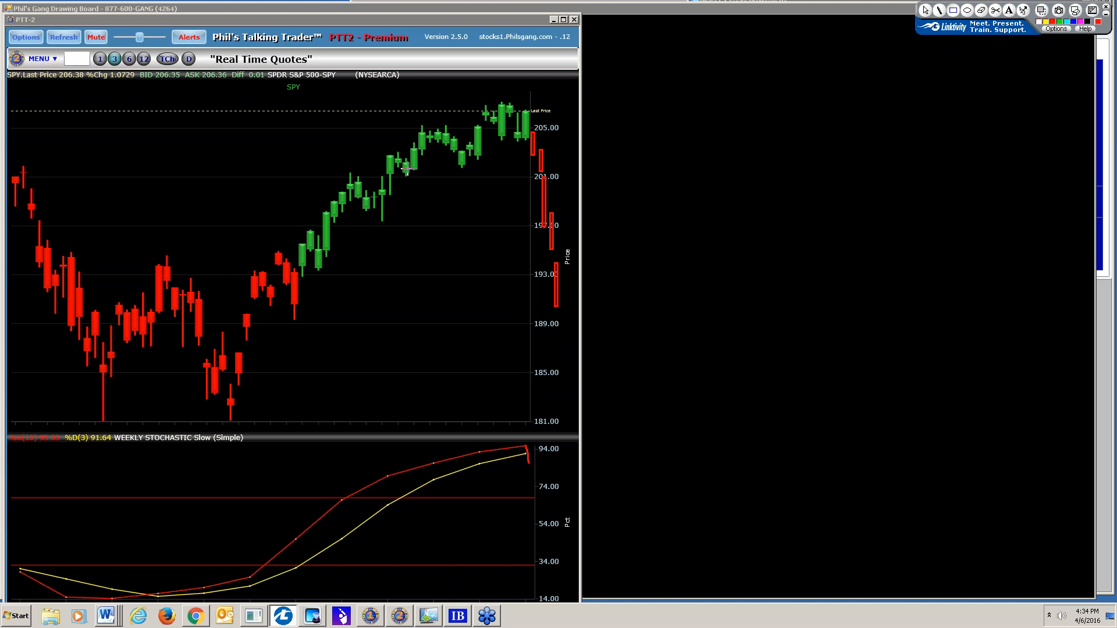
mouse_move(383, 196)
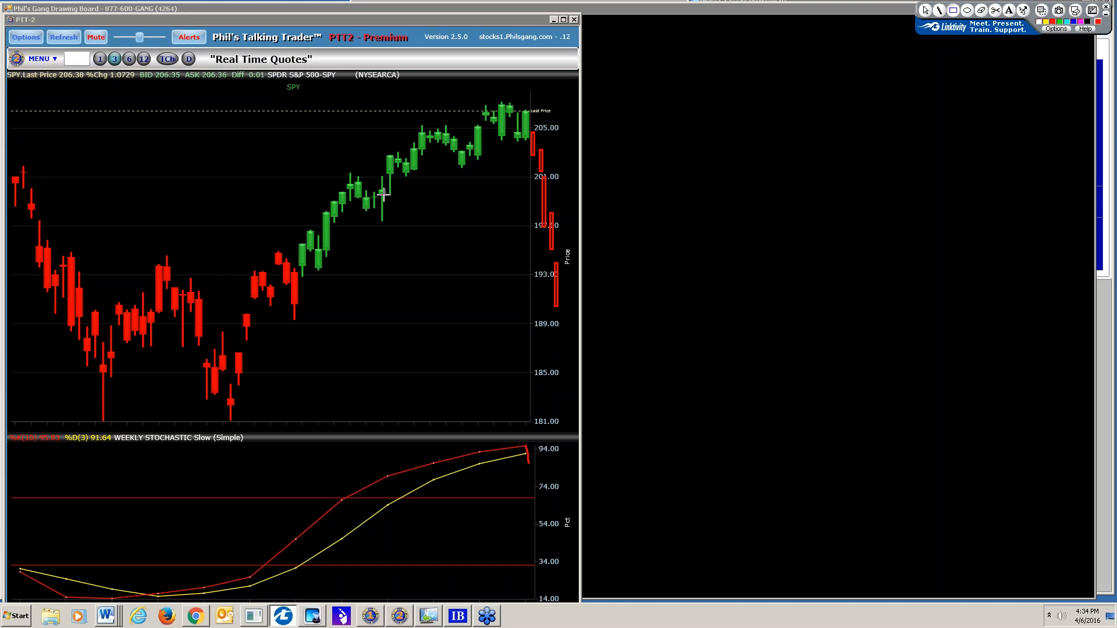
mouse_move(409, 356)
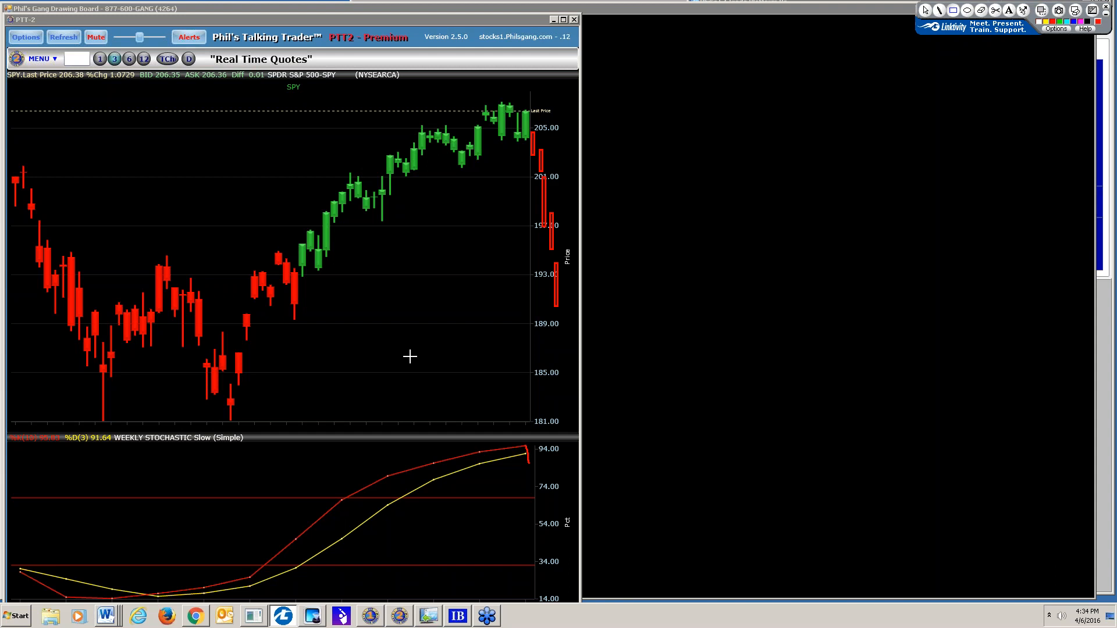
mouse_move(385, 251)
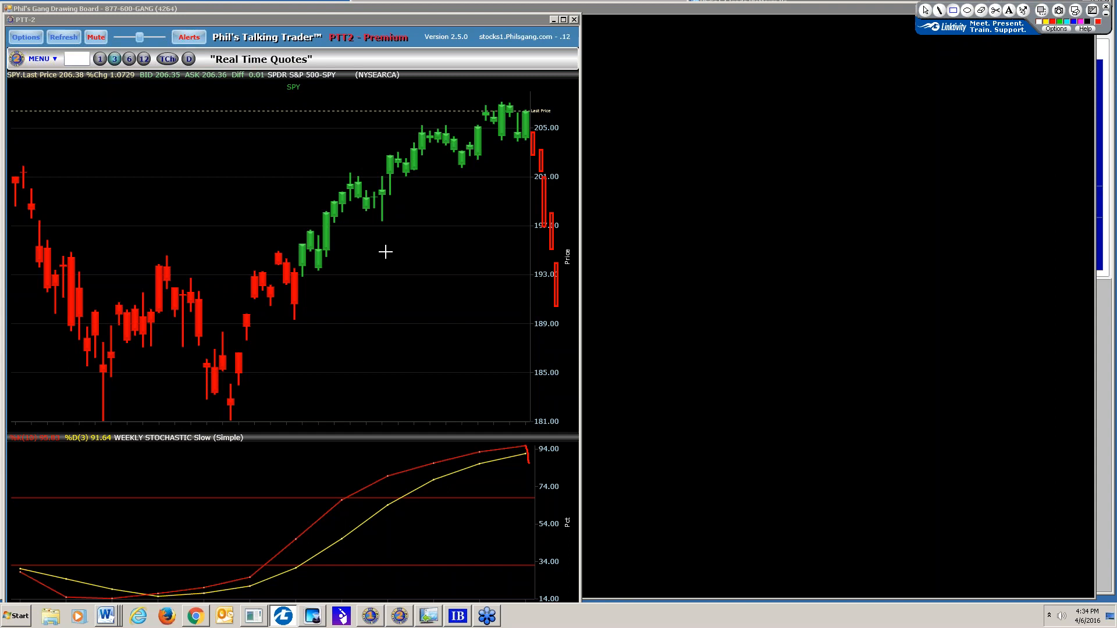
mouse_move(355, 251)
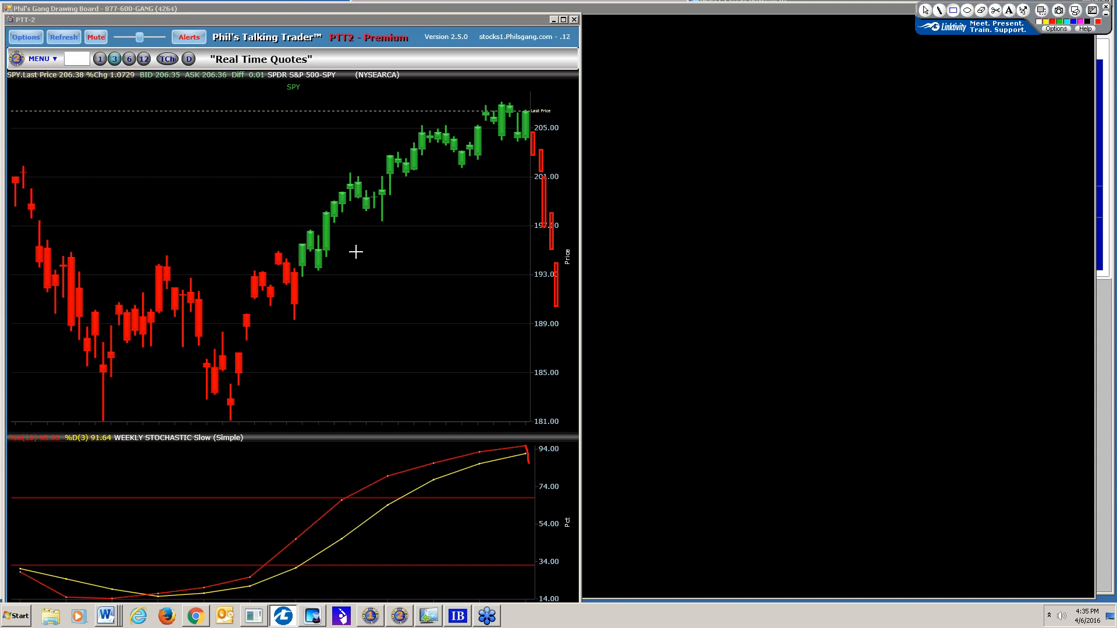